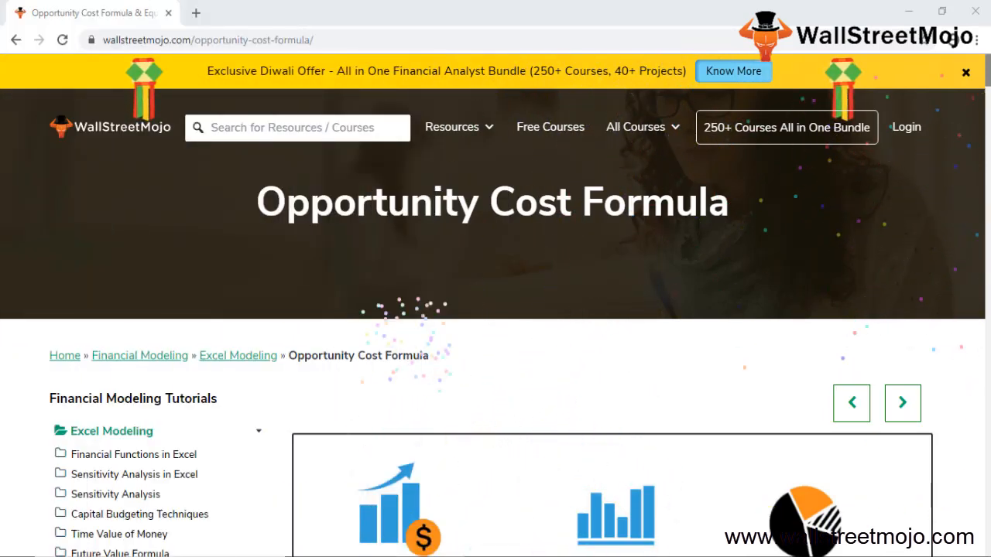
mouse_move(635, 452)
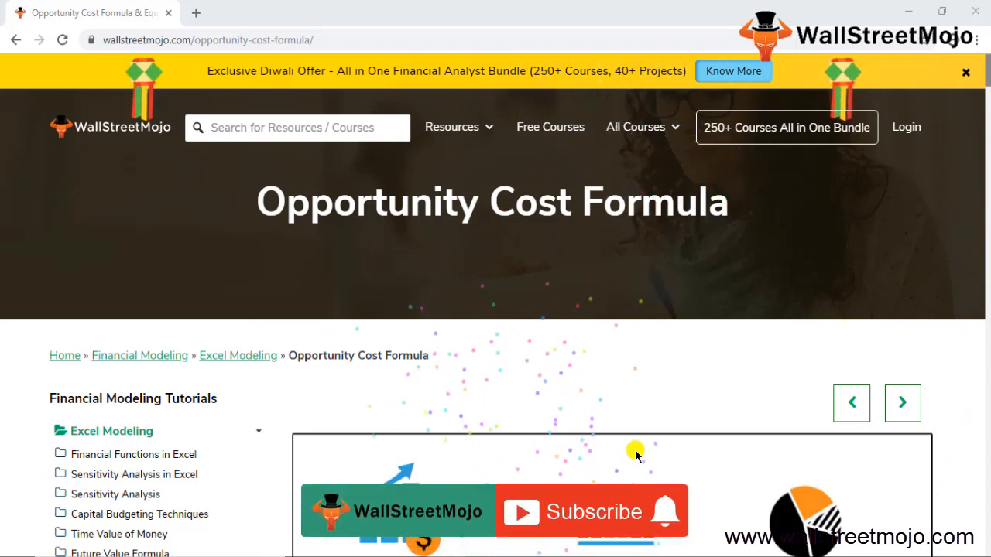
Step: Scroll the WallStreetMojo article down to the Opportunity Cost Formula graphic
left_click(591, 511)
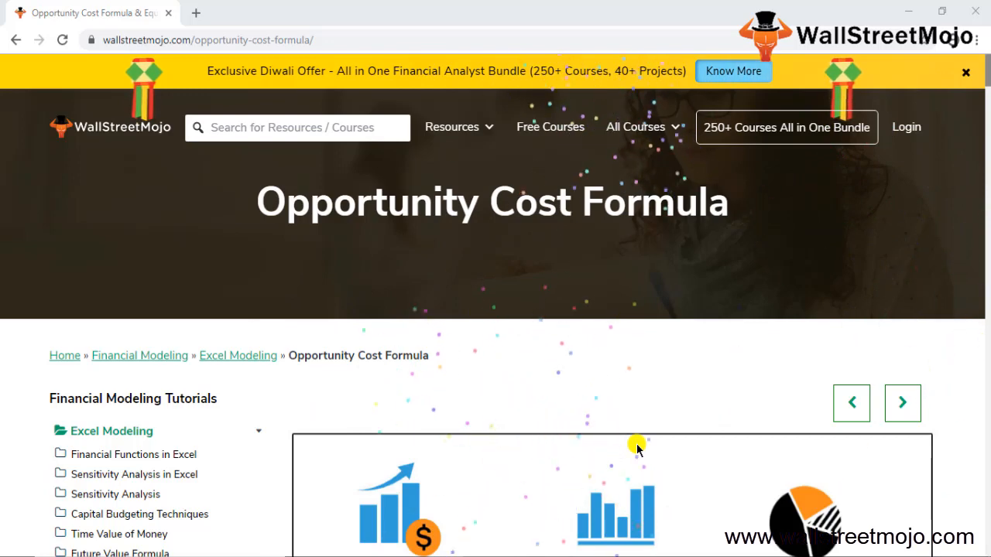
scroll("down", 3)
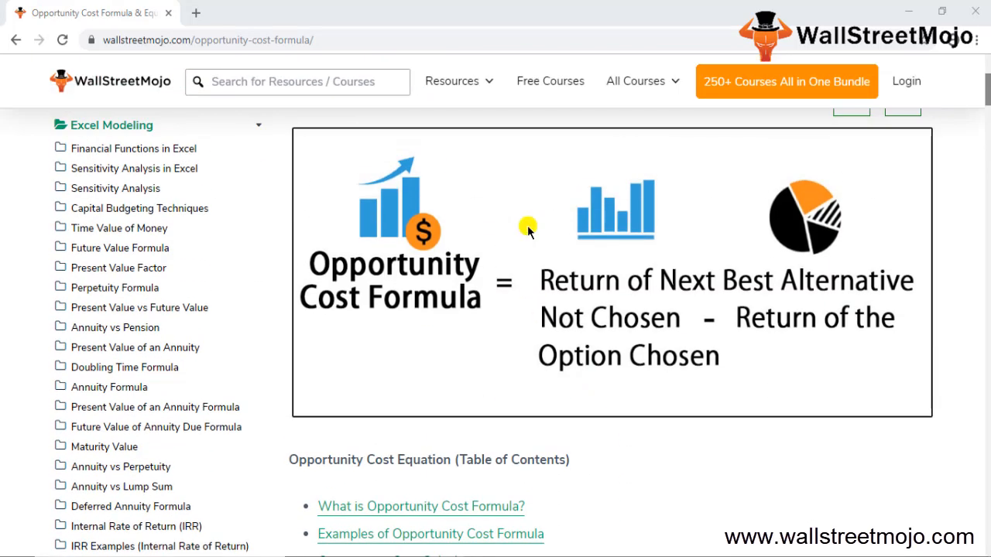
mouse_move(483, 317)
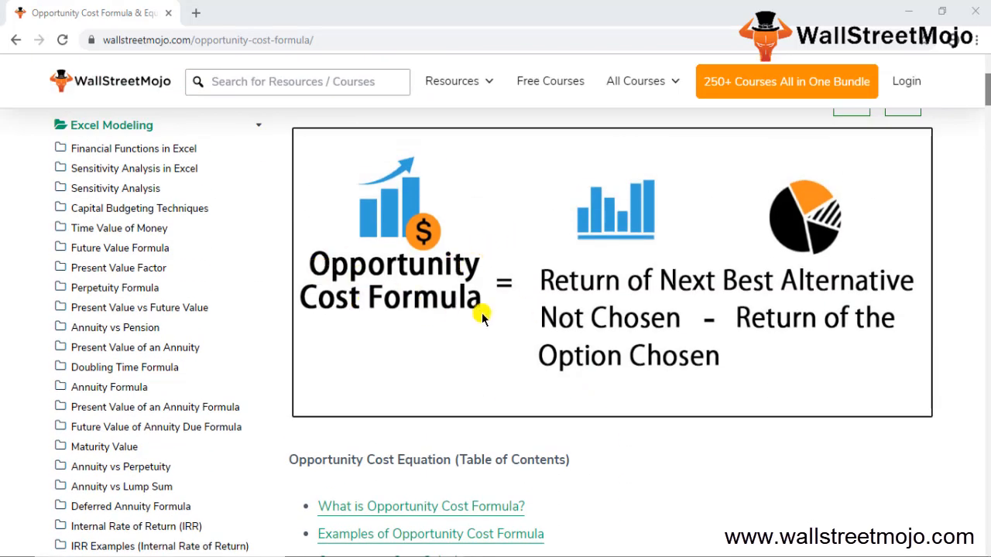
mouse_move(666, 287)
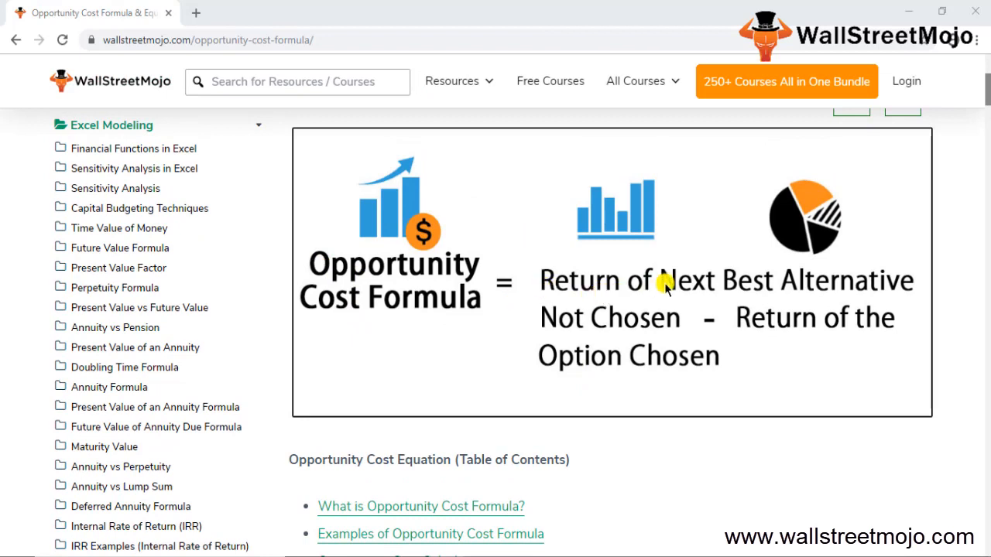
mouse_move(808, 303)
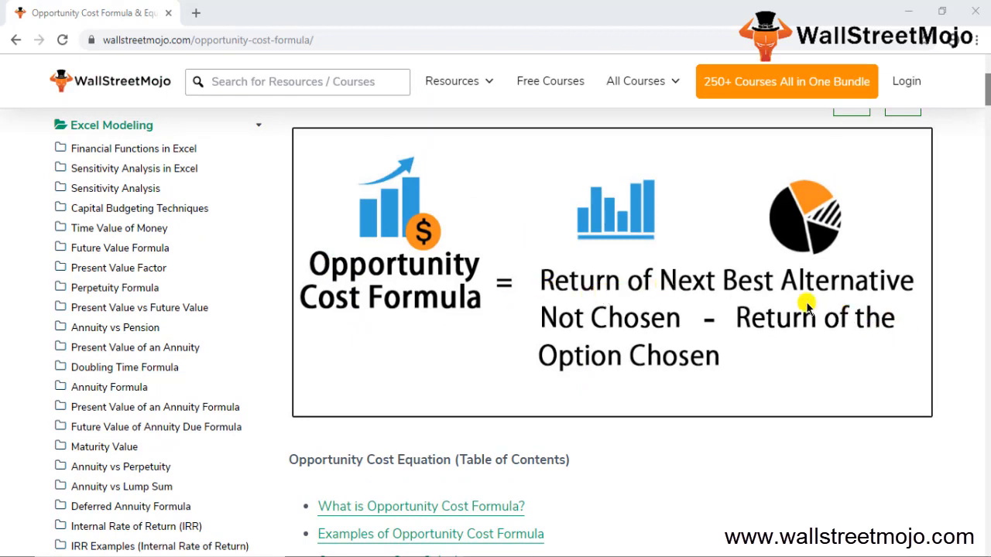
mouse_move(619, 312)
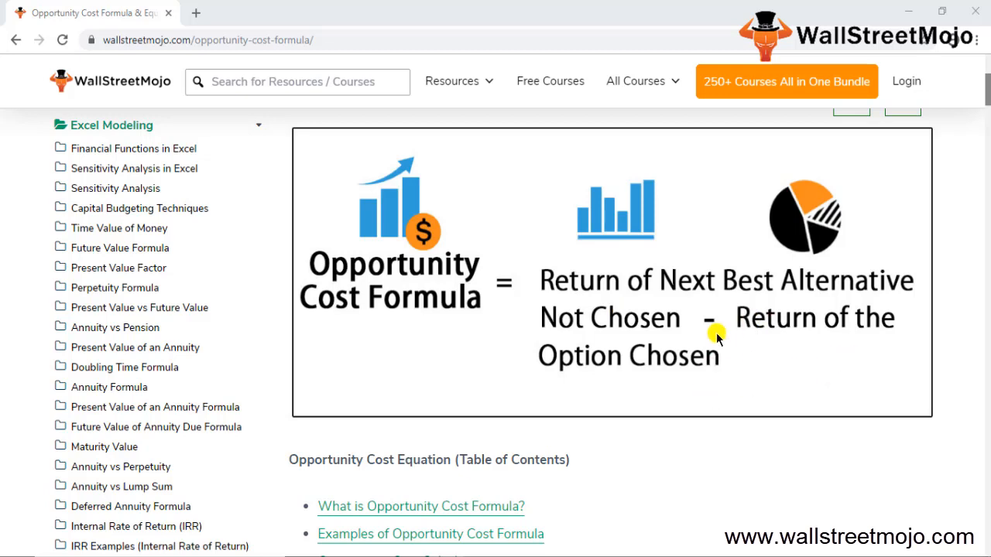
mouse_move(563, 272)
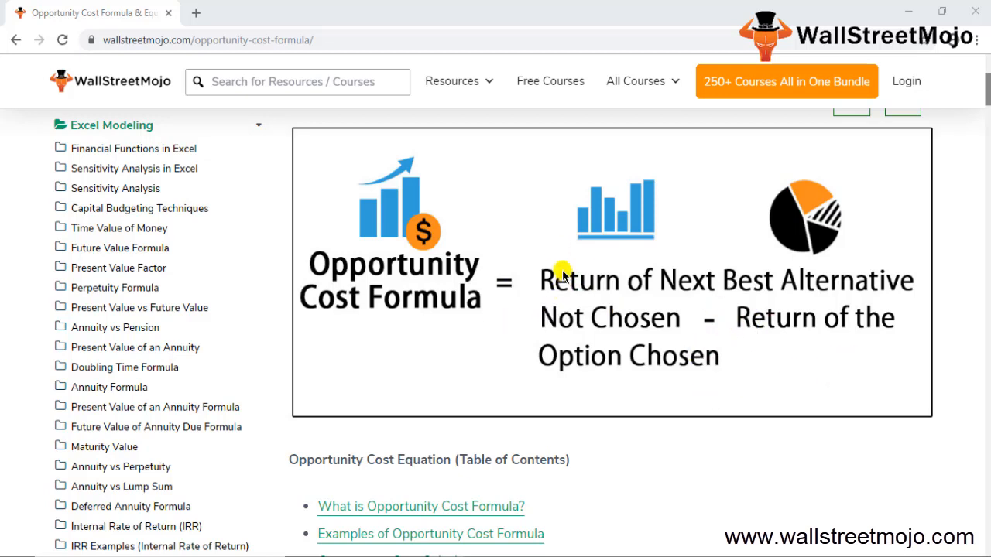
mouse_move(597, 305)
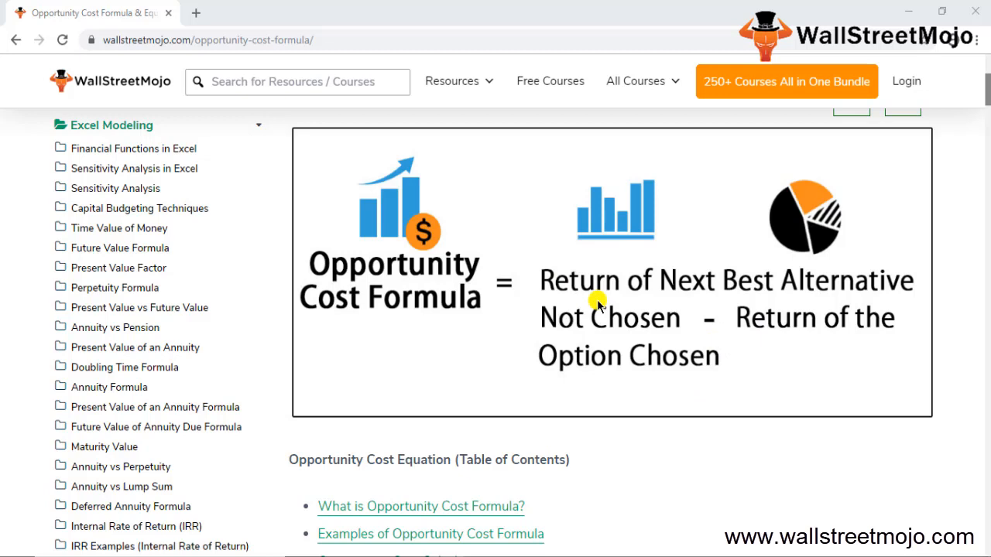
mouse_move(632, 266)
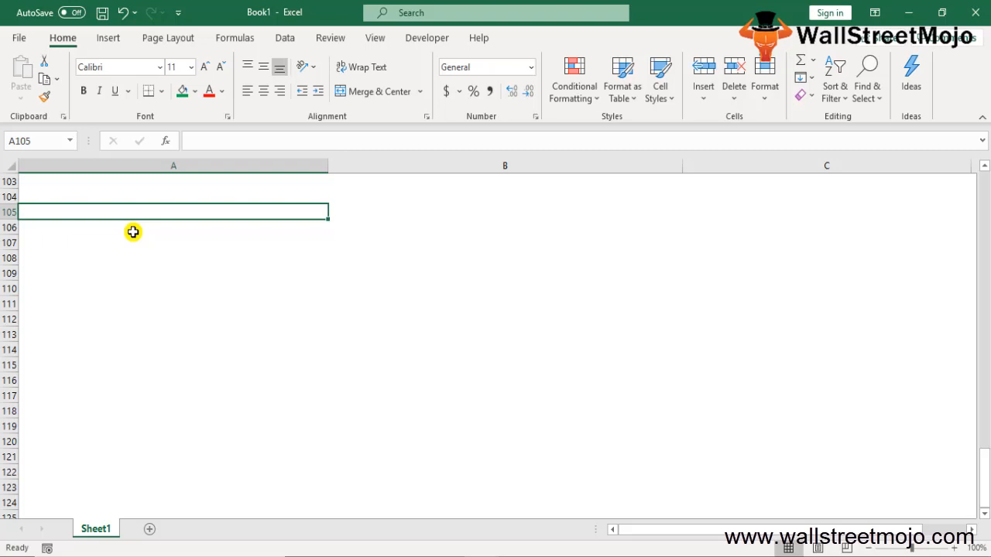
Step: Enter the notes "1. what is OC formulla" and, two rows below, "Next best alternative"
type("1.")
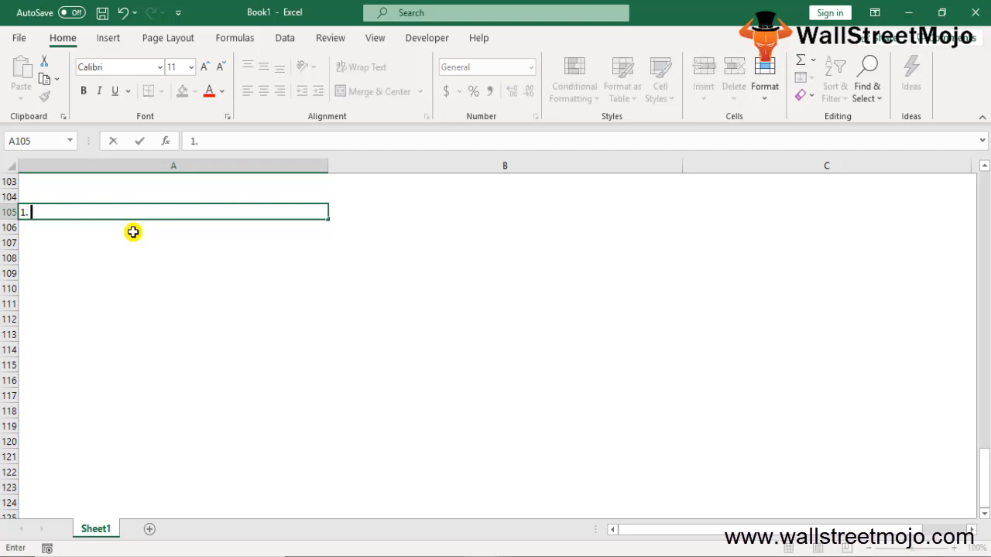
type("what is")
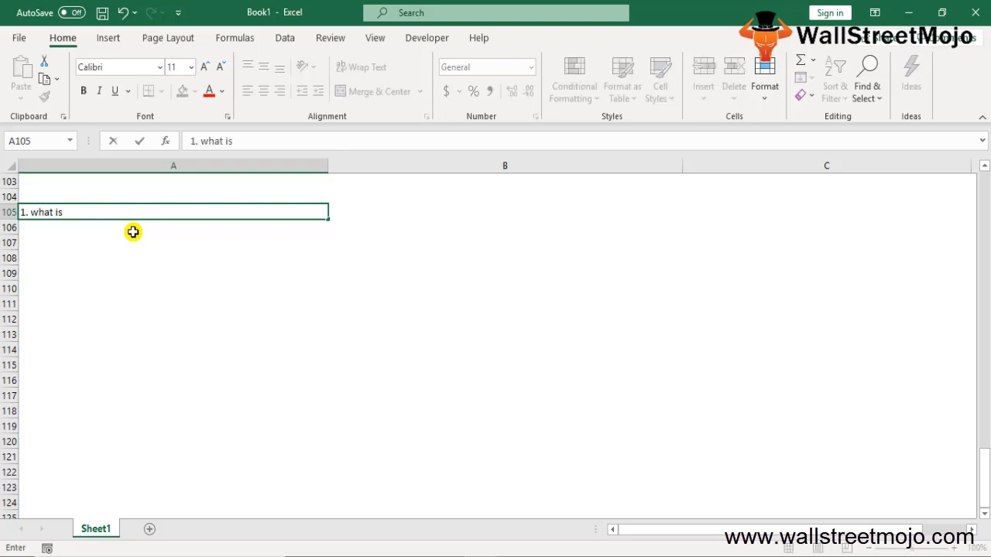
type("OC formul")
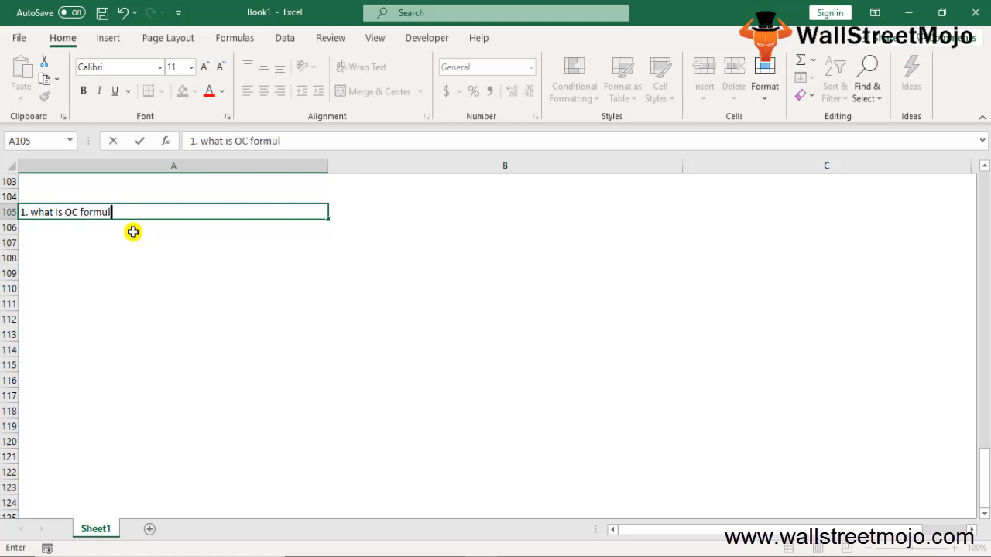
key("enter")
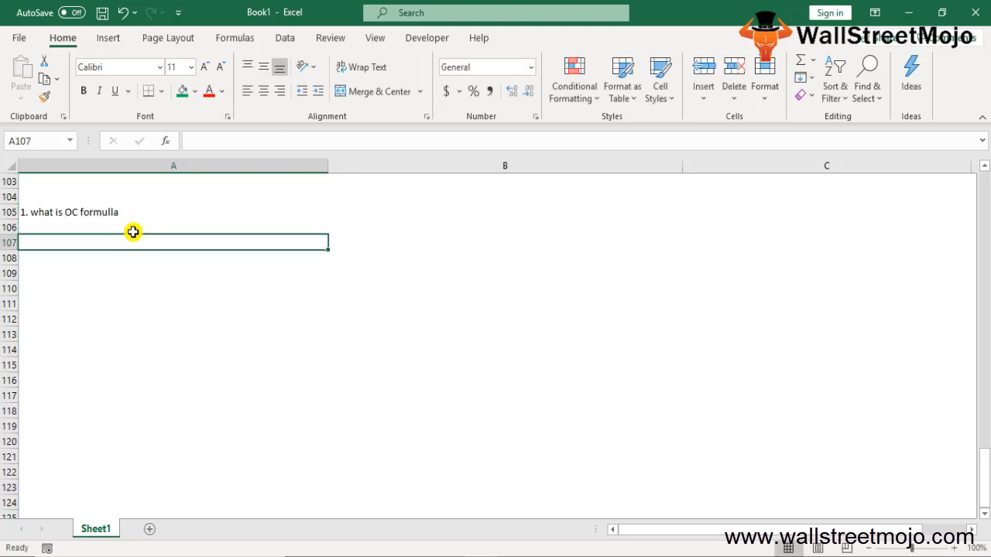
type("N")
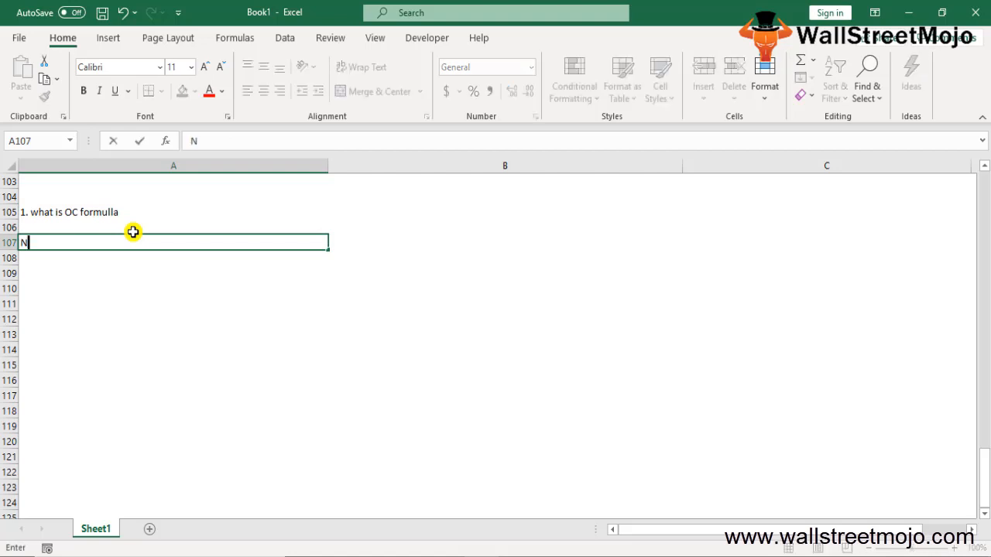
type("ext best alternatic")
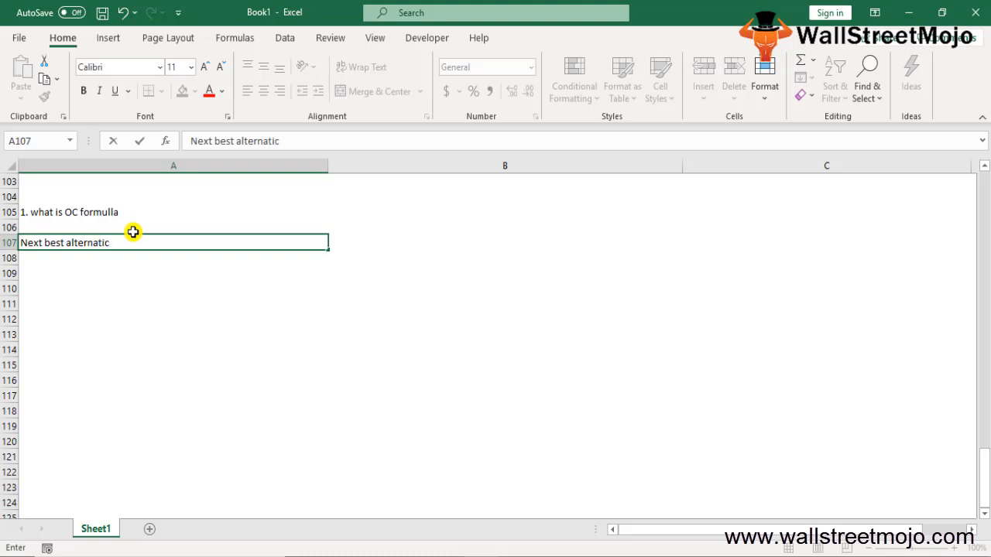
type("ve")
key("enter")
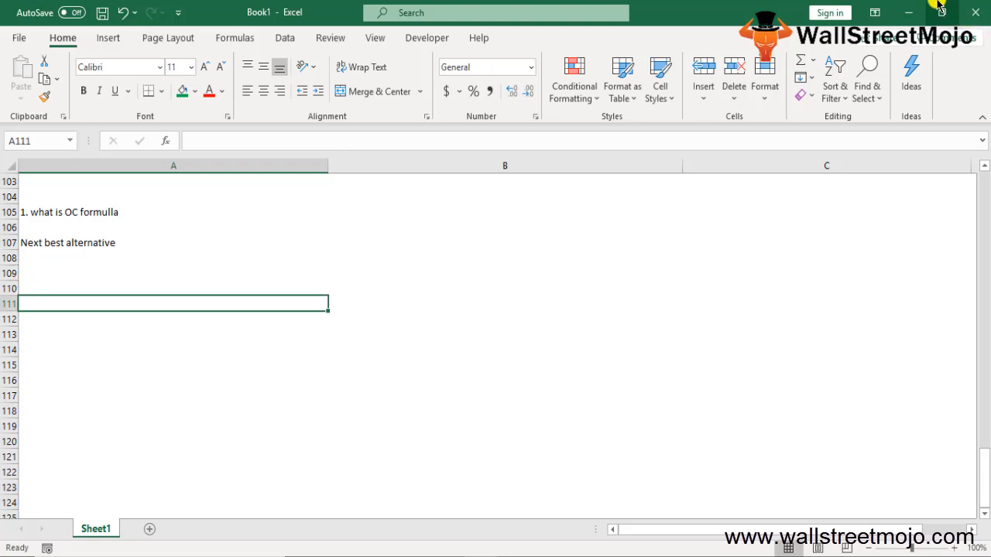
Step: Enter "OC = Return of next best alternative not chosen- return of the option chose" and begin the Explanation heading
type("OC")
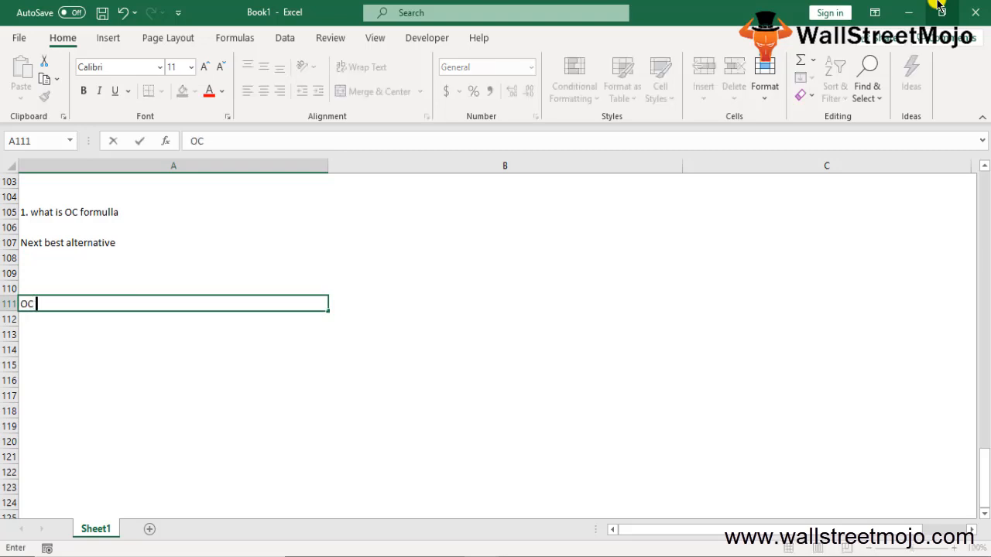
type("= Return of nex")
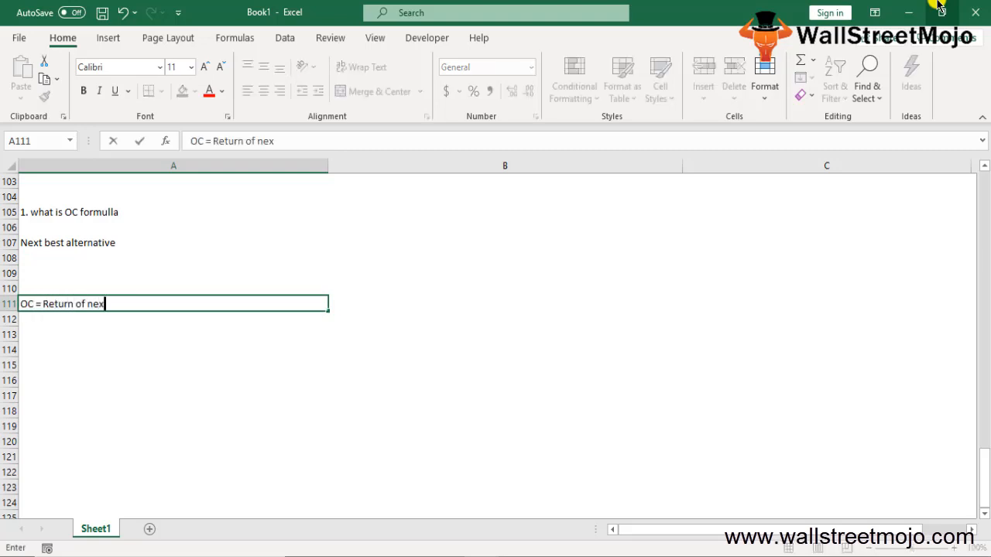
type("t best al")
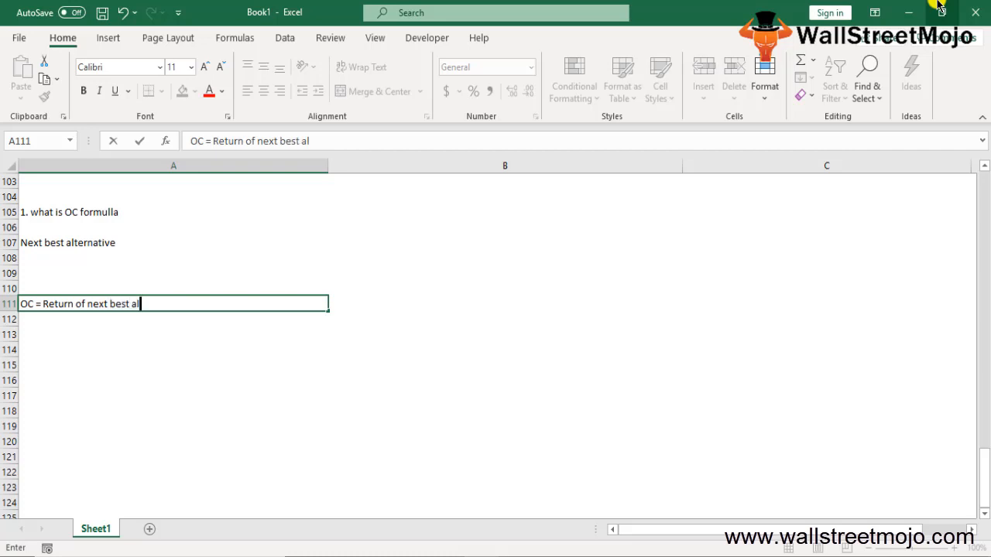
type("ernatic")
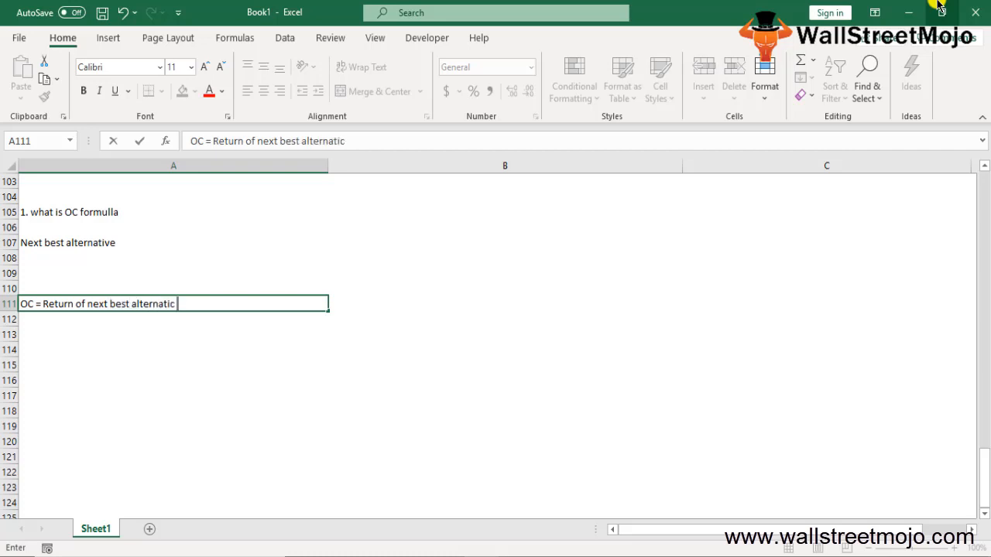
type("not c")
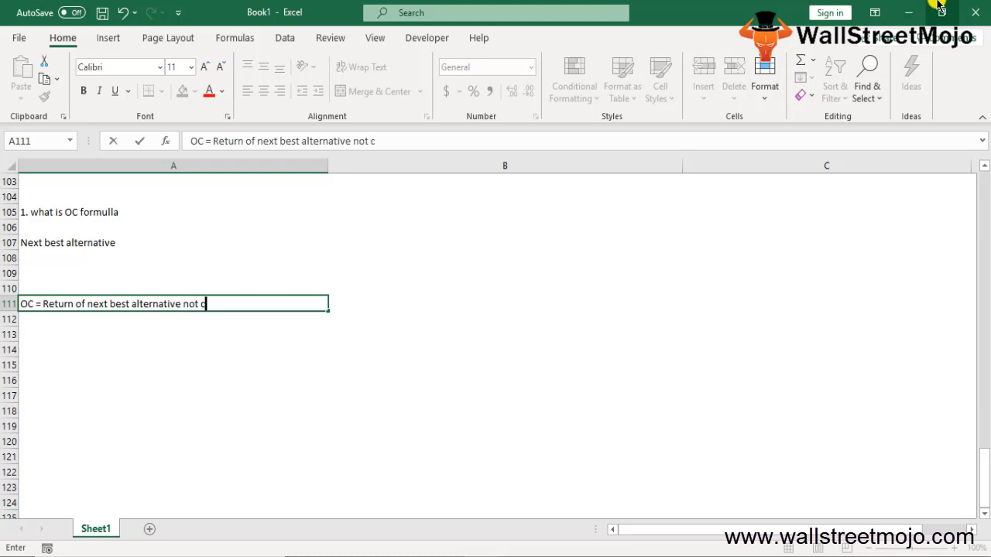
type("hosen-")
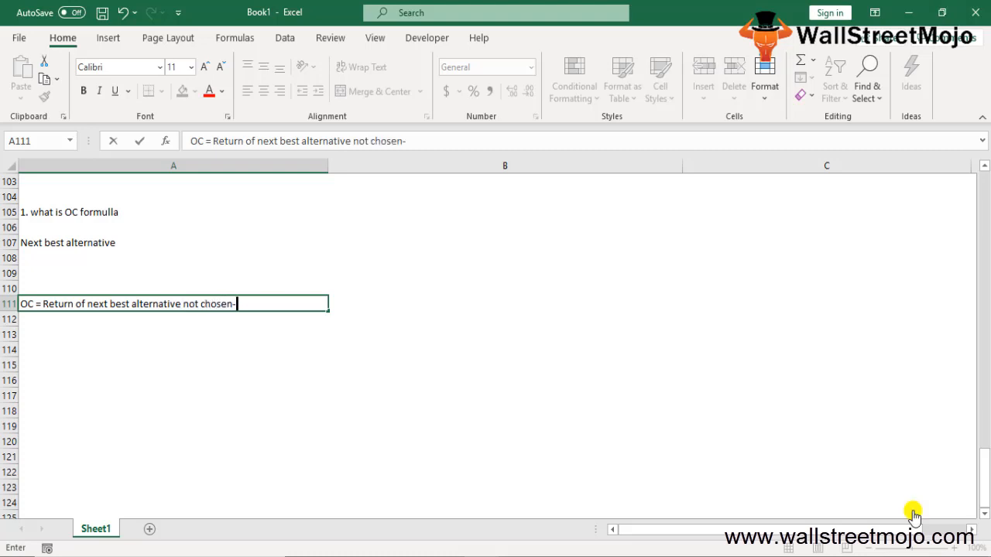
type("retunr")
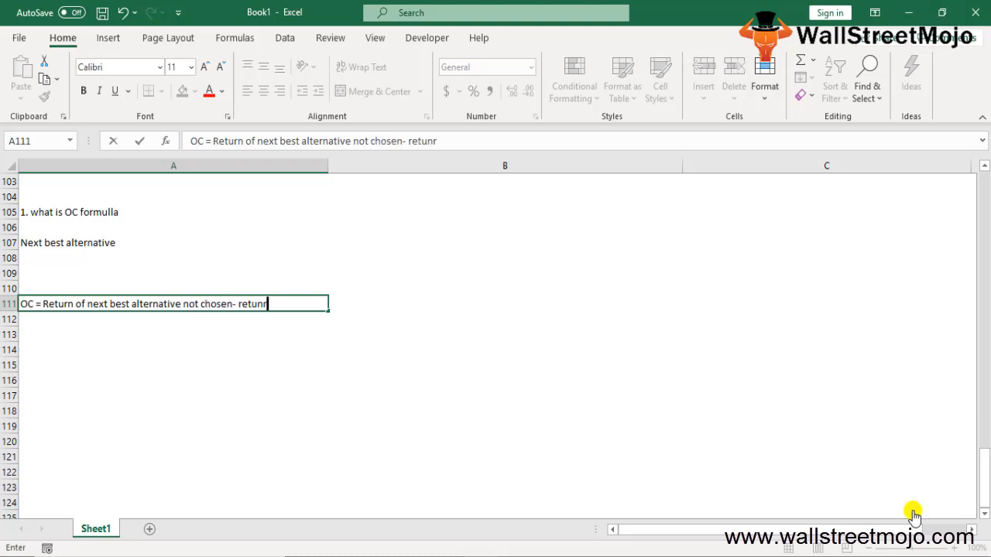
type("n")
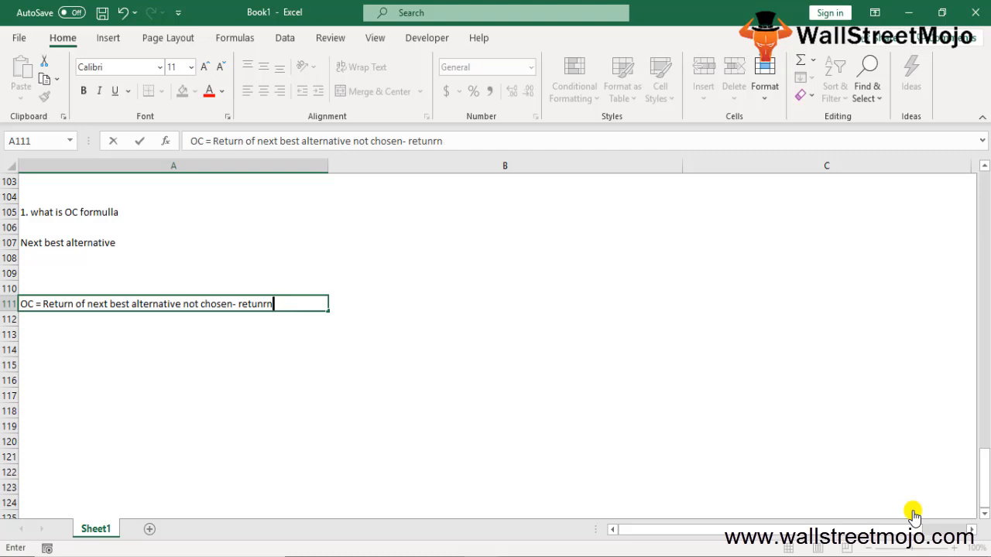
key("BackSpace")
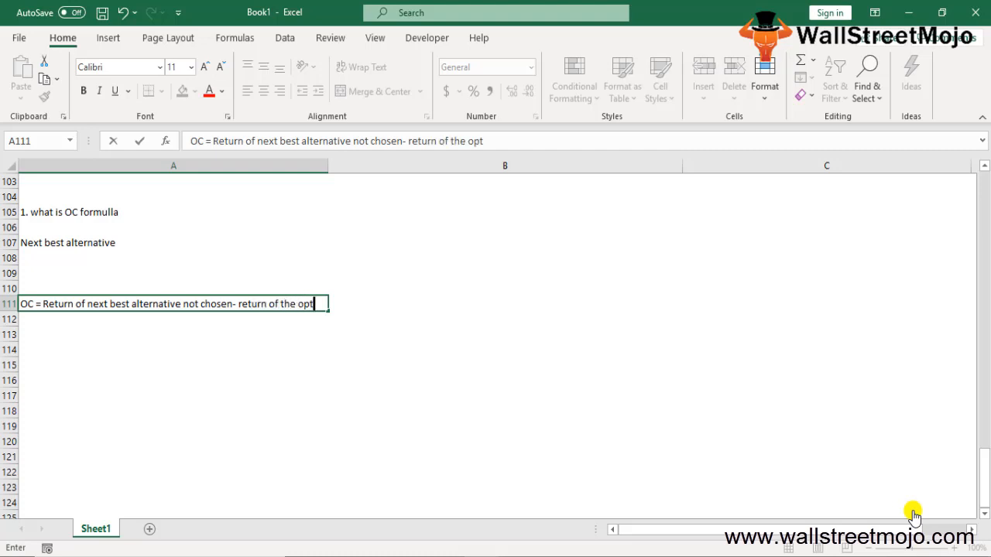
type("ion chose")
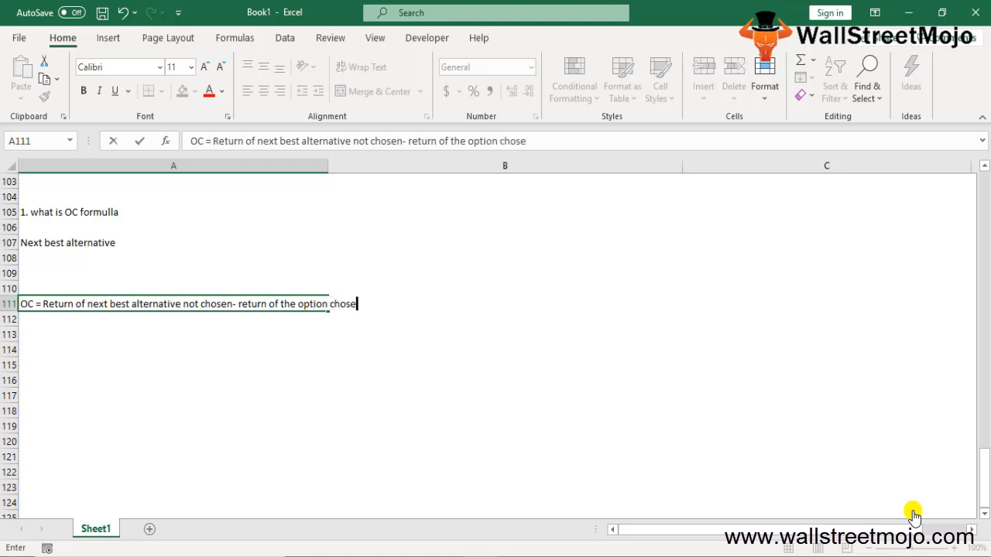
type("Explanation")
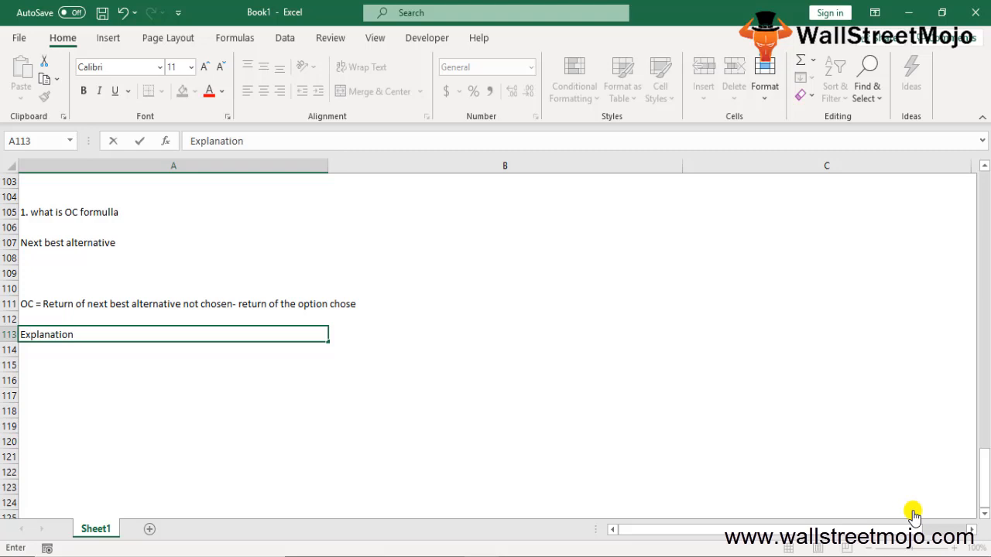
Step: Complete the heading "Explanation of OC formulla" in row 113
type("of OC formu")
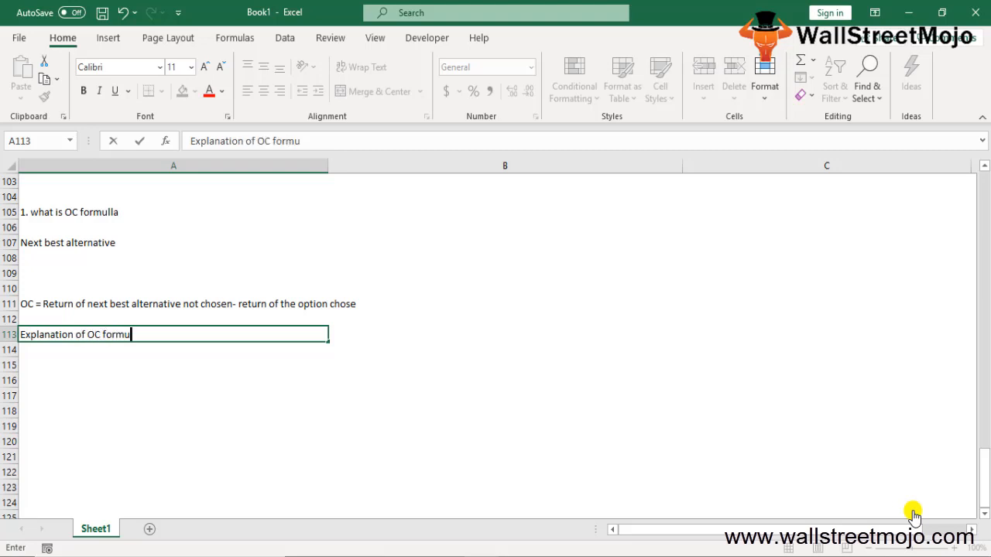
key("enter")
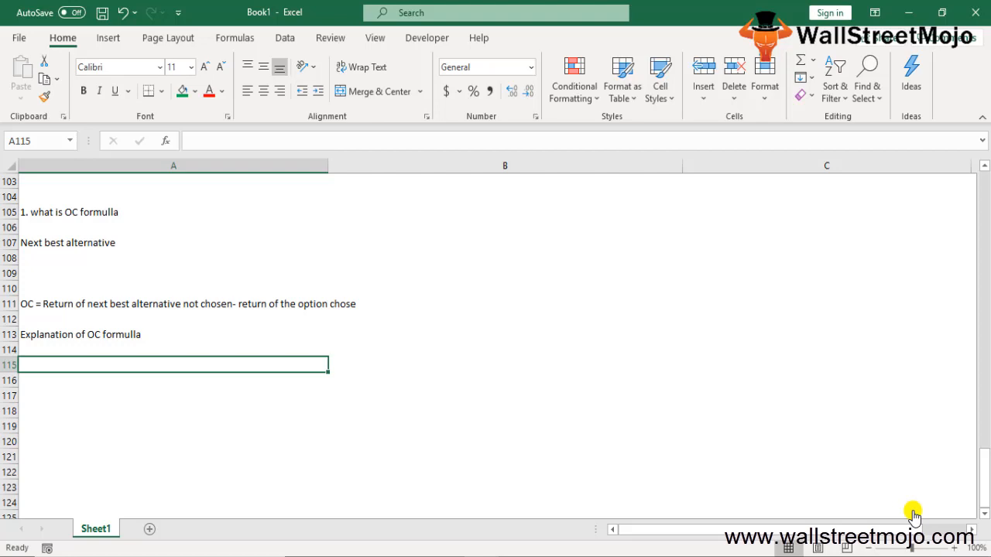
Step: Enter "OC = What you are sacrificing / What you are gaining" and start an Example heading in row 120
type("OC")
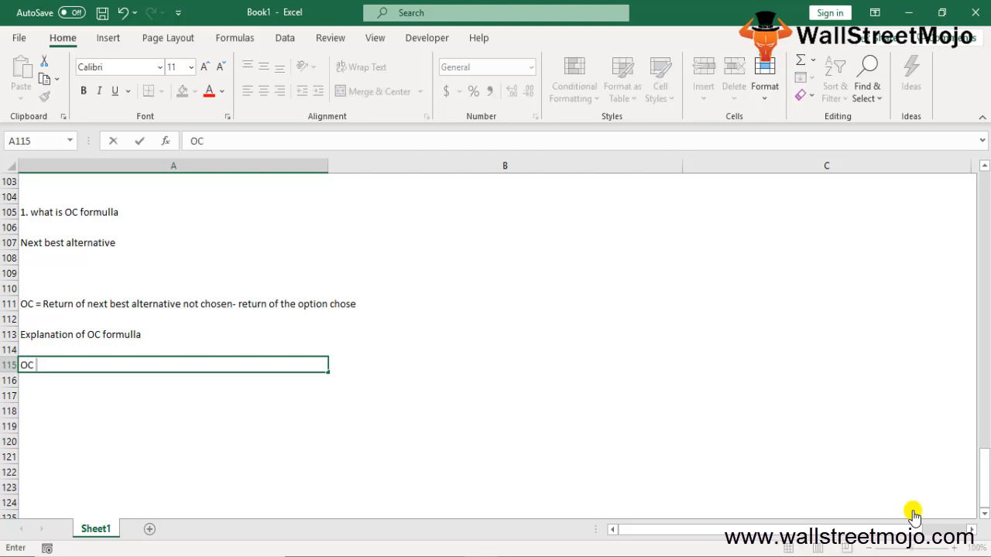
type("= What y")
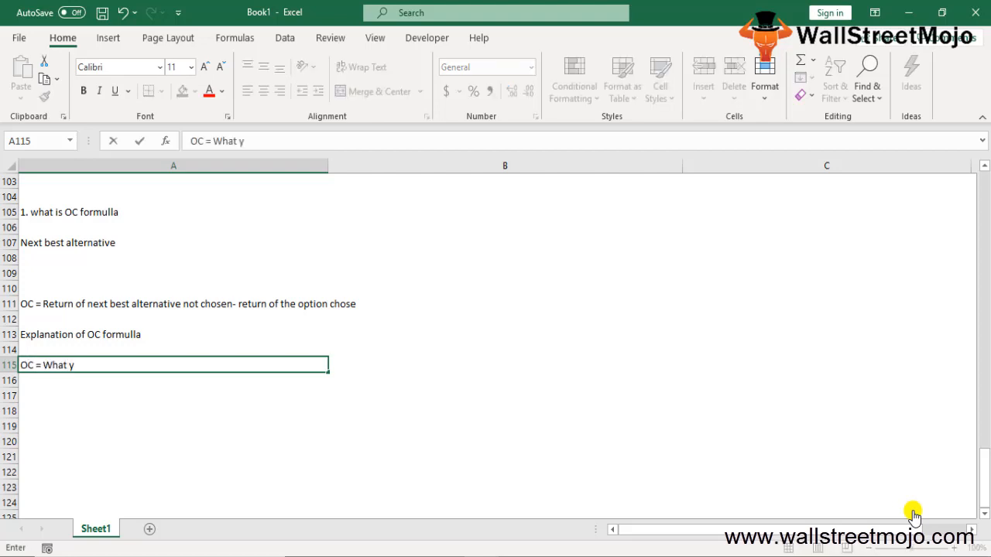
type("ou are sactr")
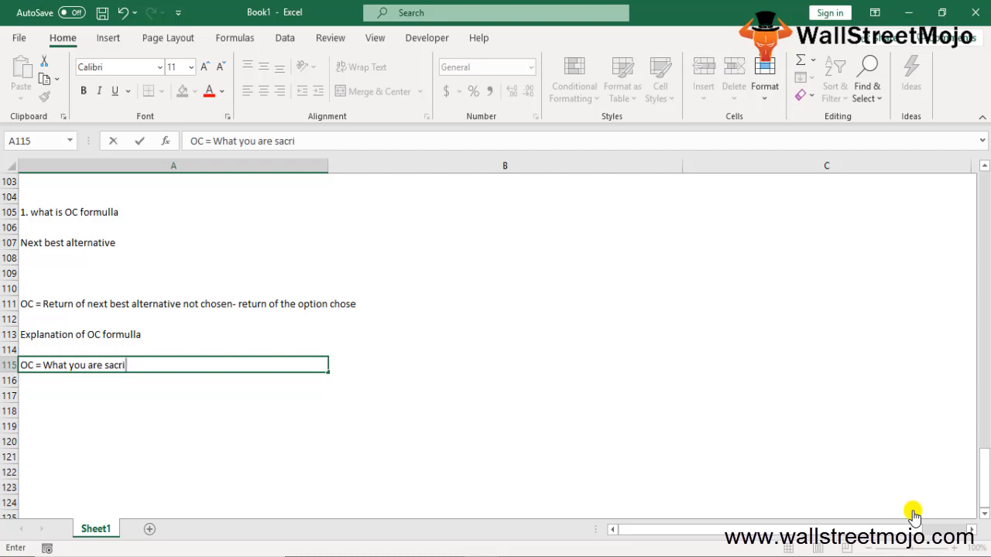
type("fi")
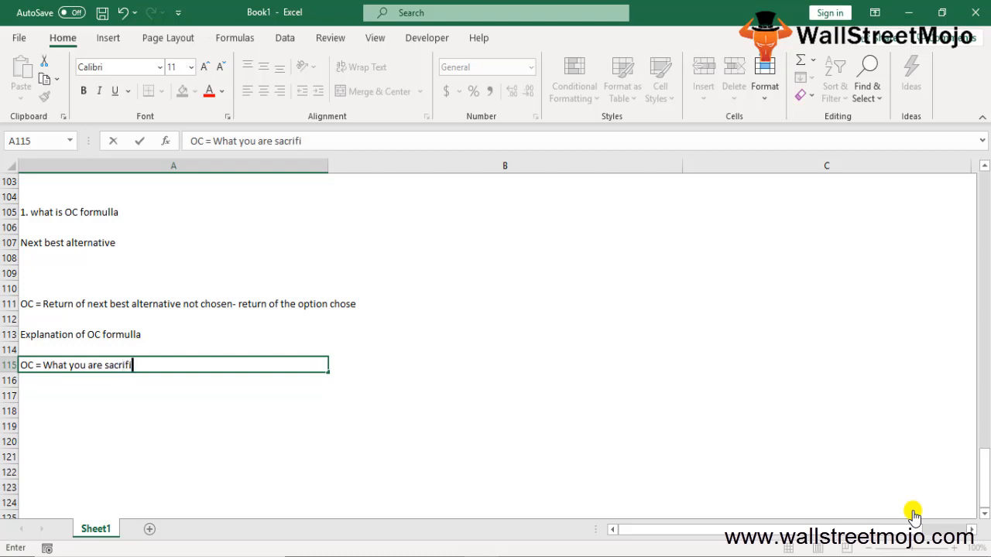
type("cing")
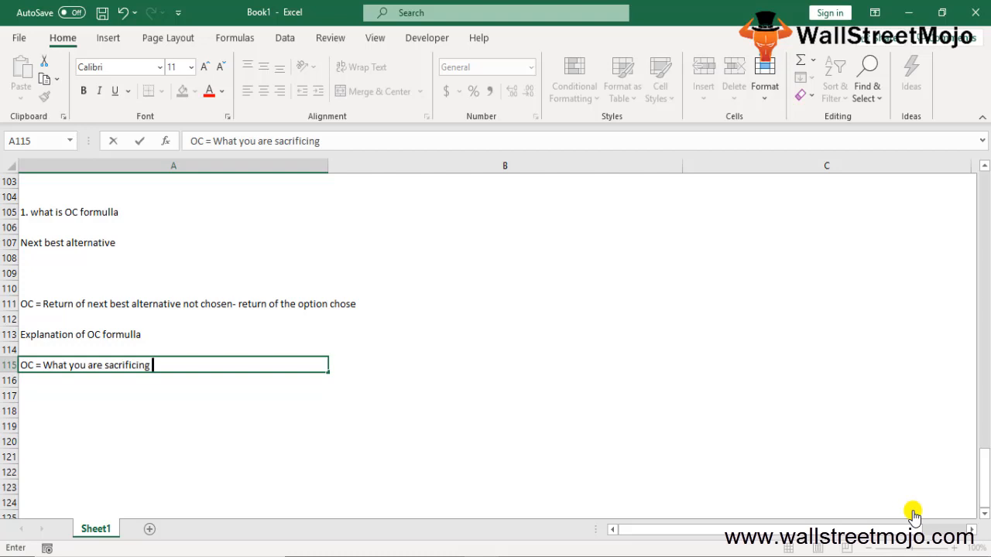
type("/ What")
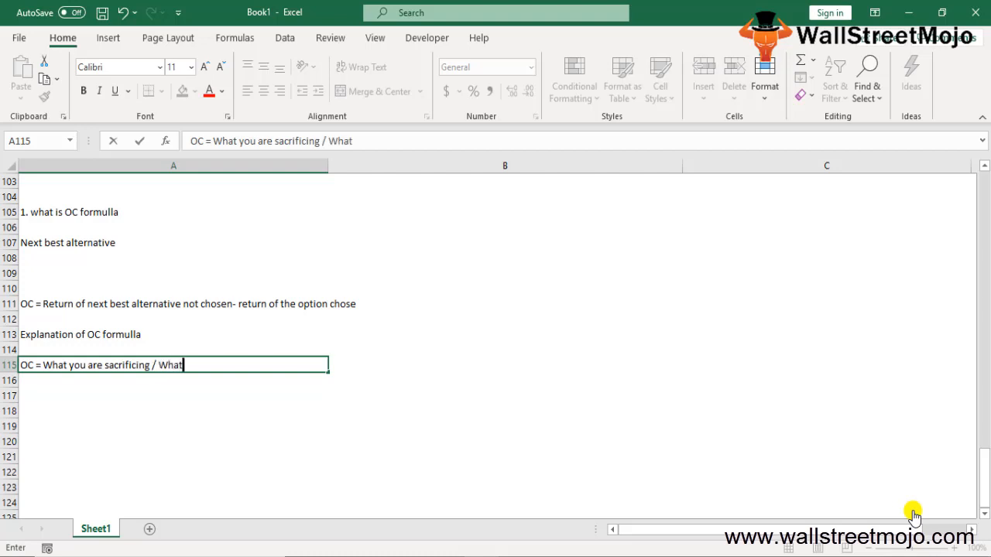
type("you")
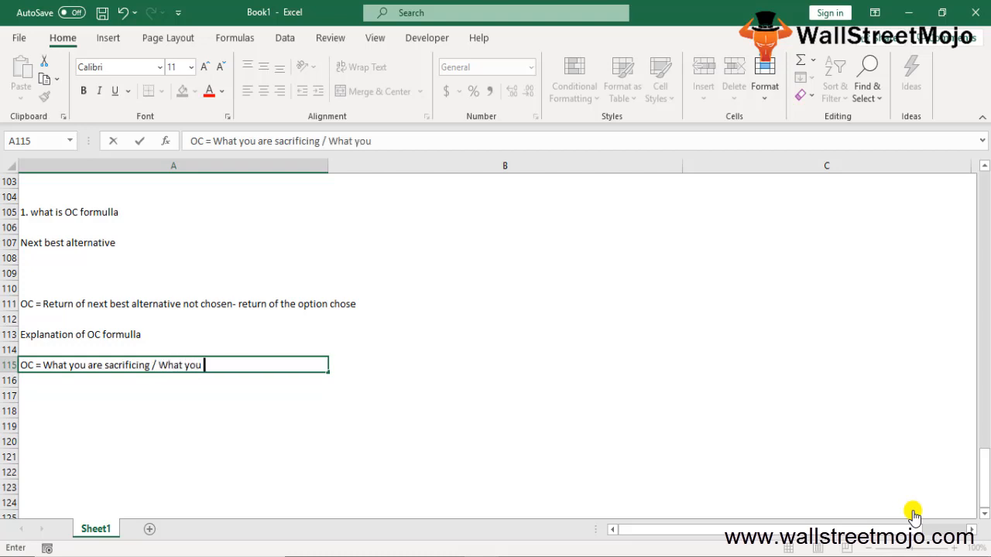
type("are gaining")
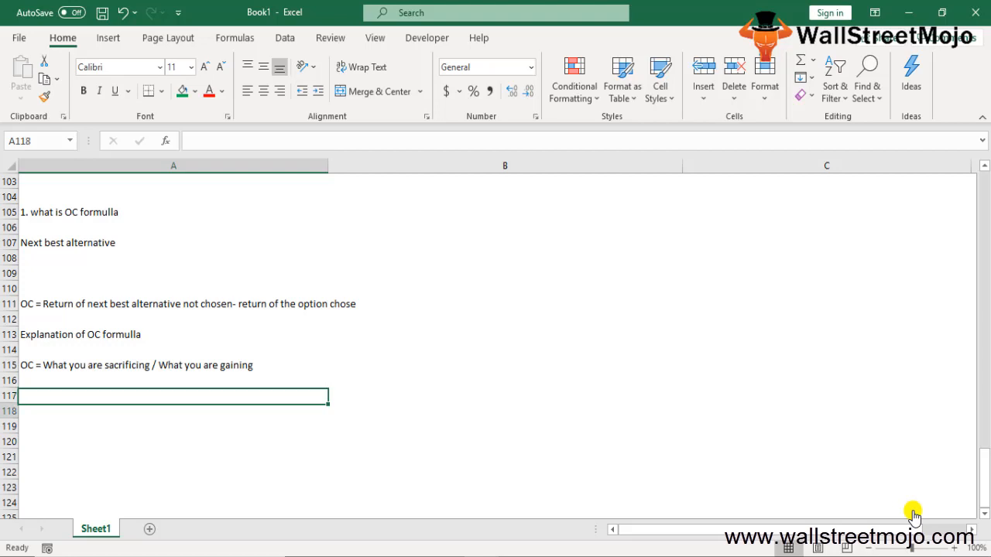
type("Example")
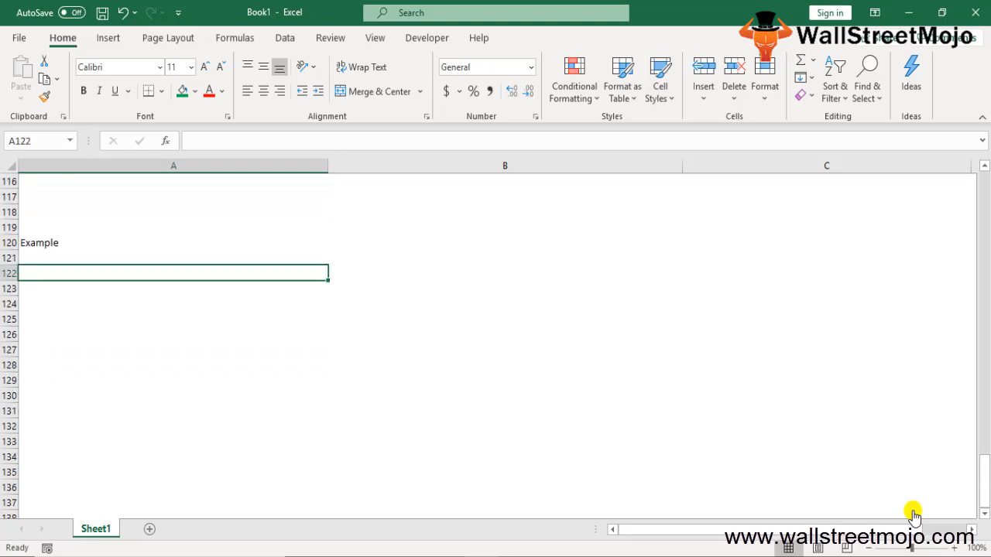
Step: Enter the example name with amounts 30000 and 40000 and "3 Months"
type("Trish Marsh")
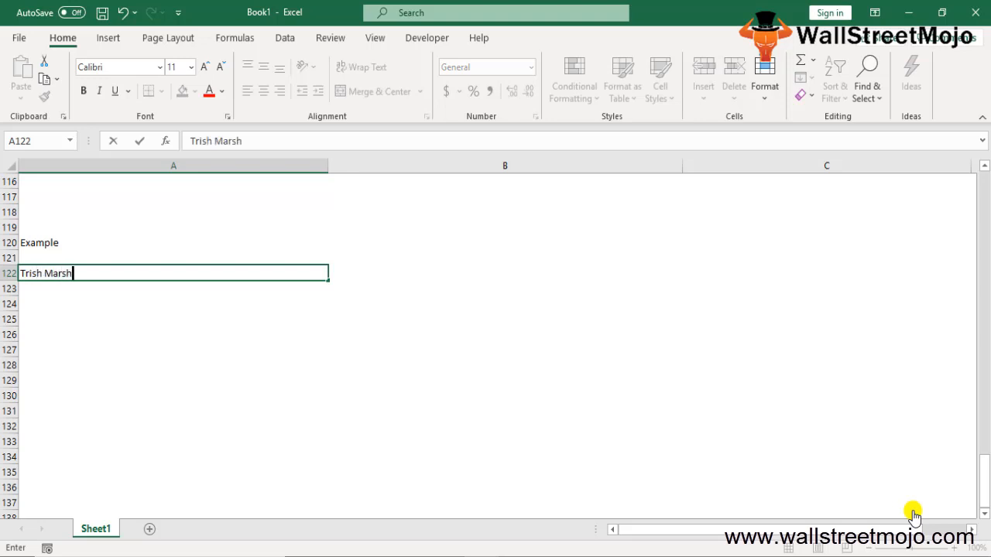
key("Enter")
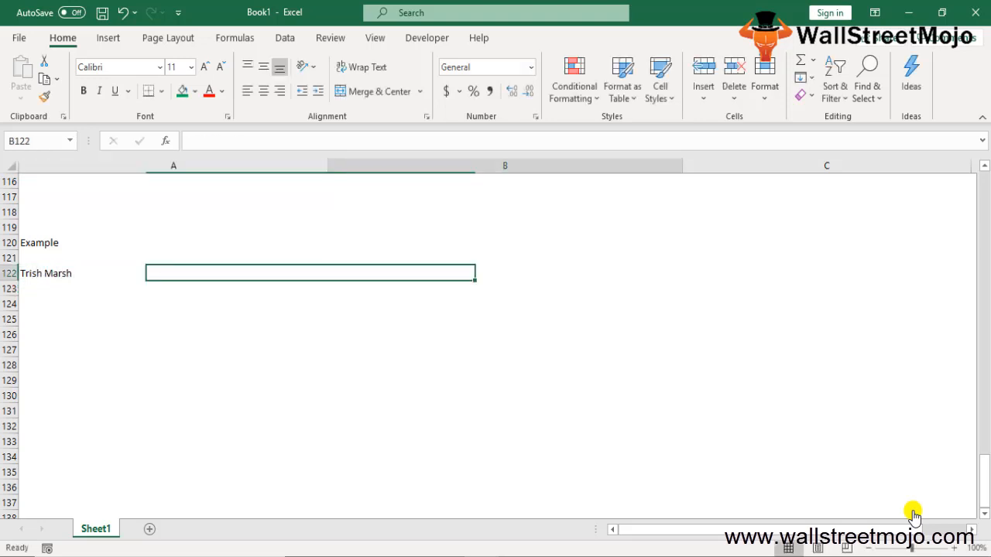
type("30000")
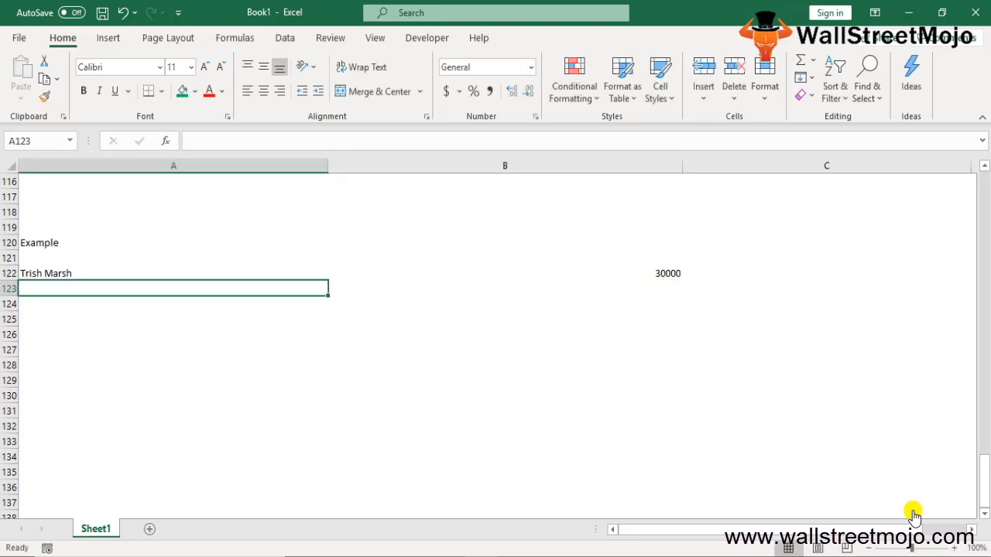
type("40")
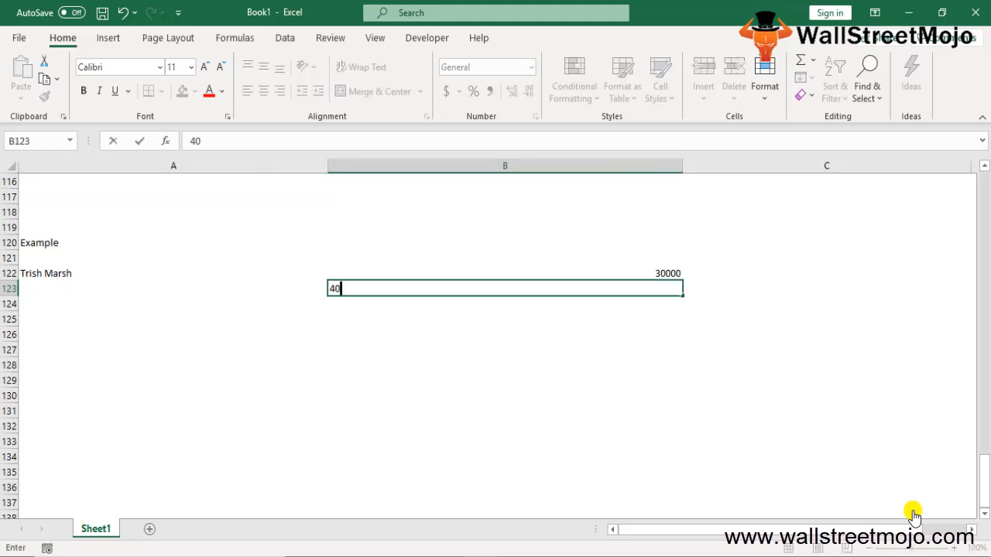
key("enter")
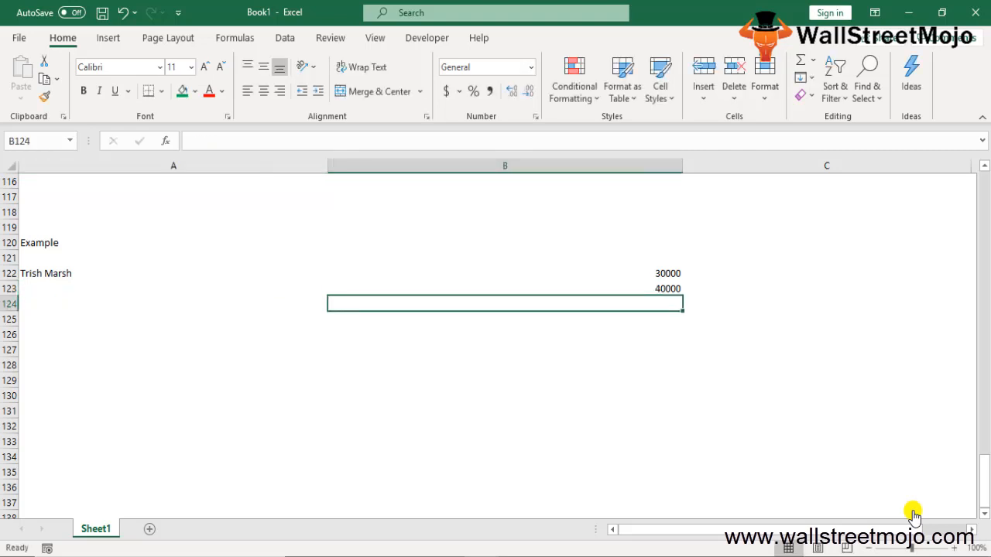
type("3 Mont")
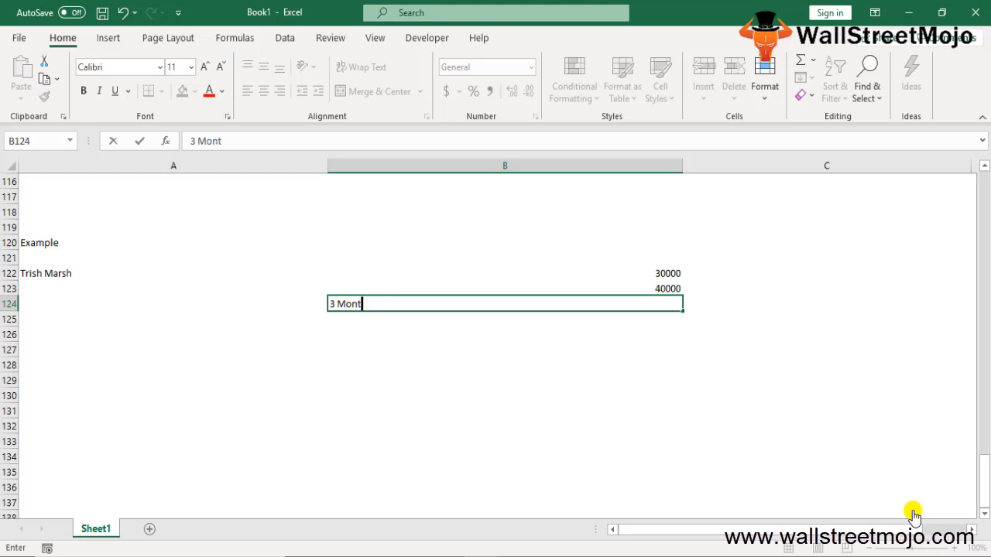
key("enter")
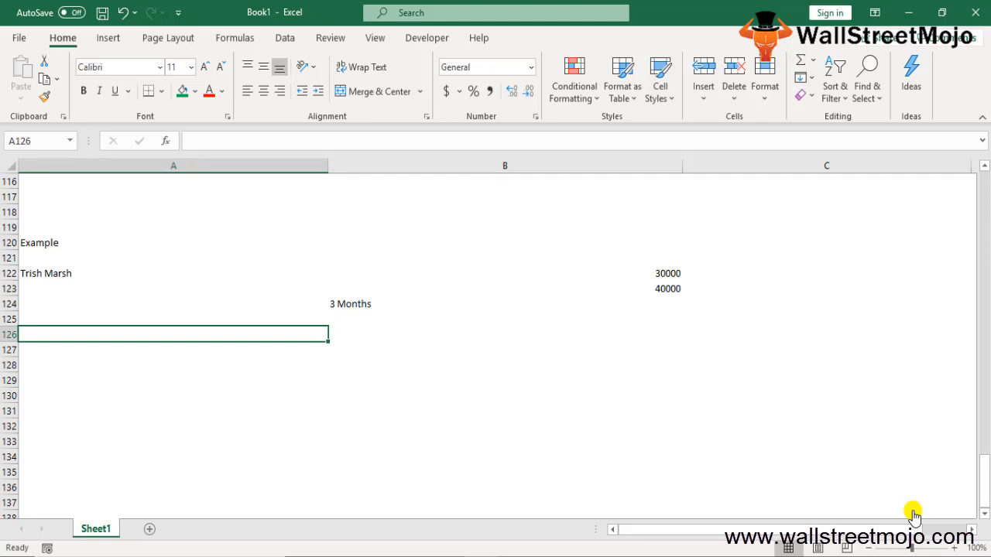
type("40000")
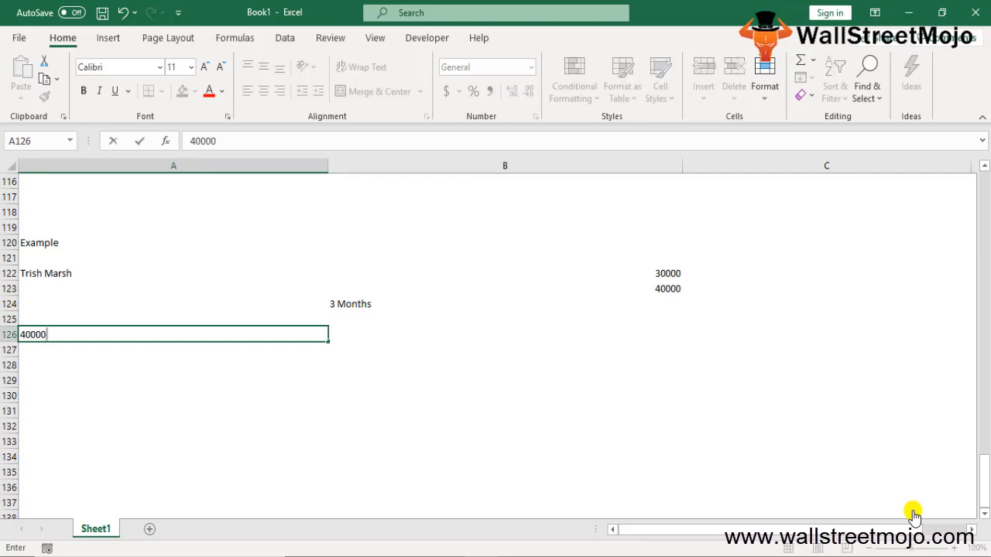
type("-")
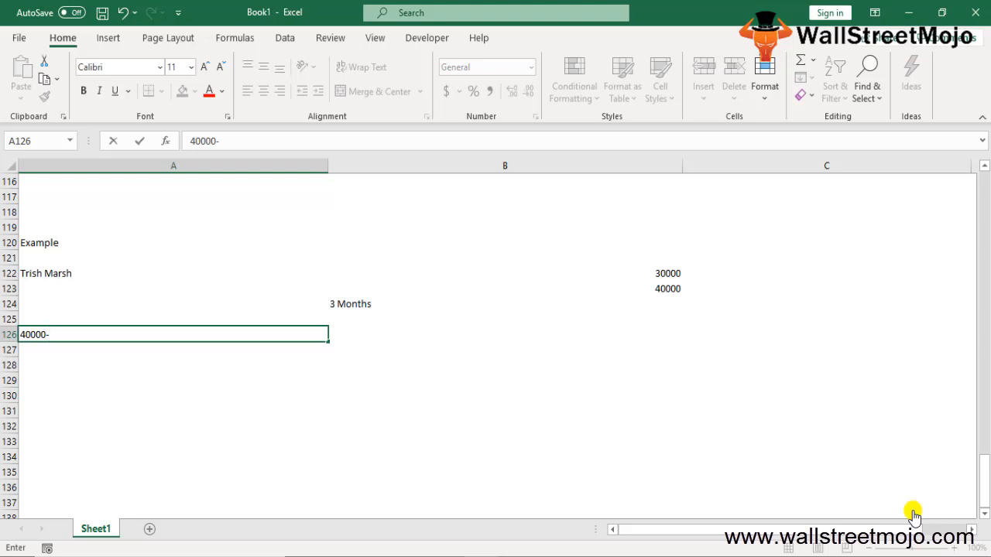
type("35000")
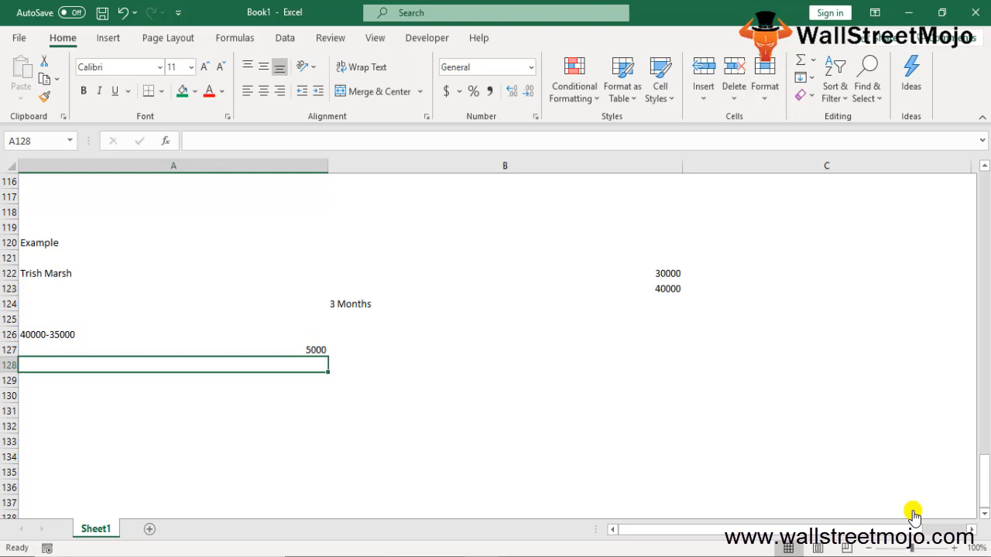
type("Eg 2")
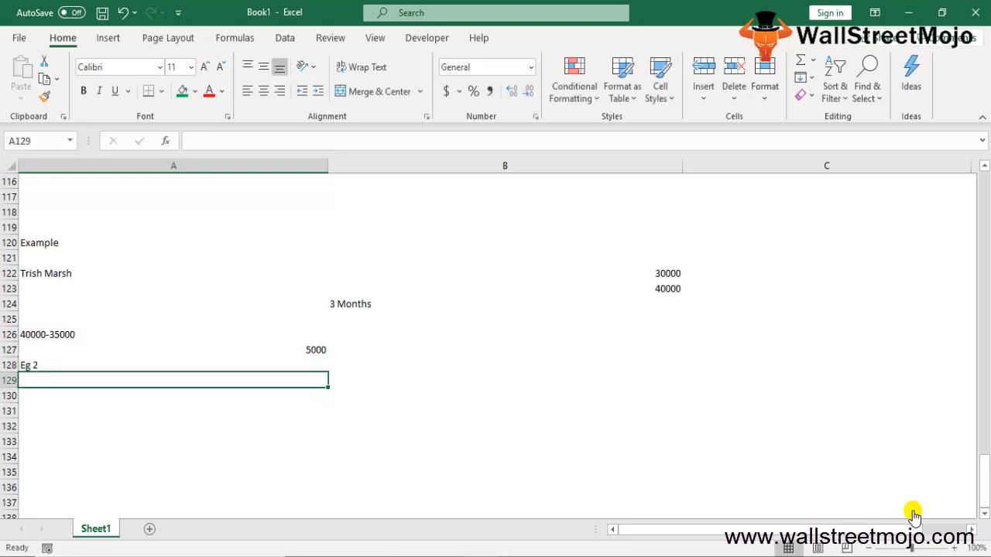
Step: Enter "reliance Jio", "5th septemeber 2016" and "72 Million" under Eg 2
type("reliance Jio")
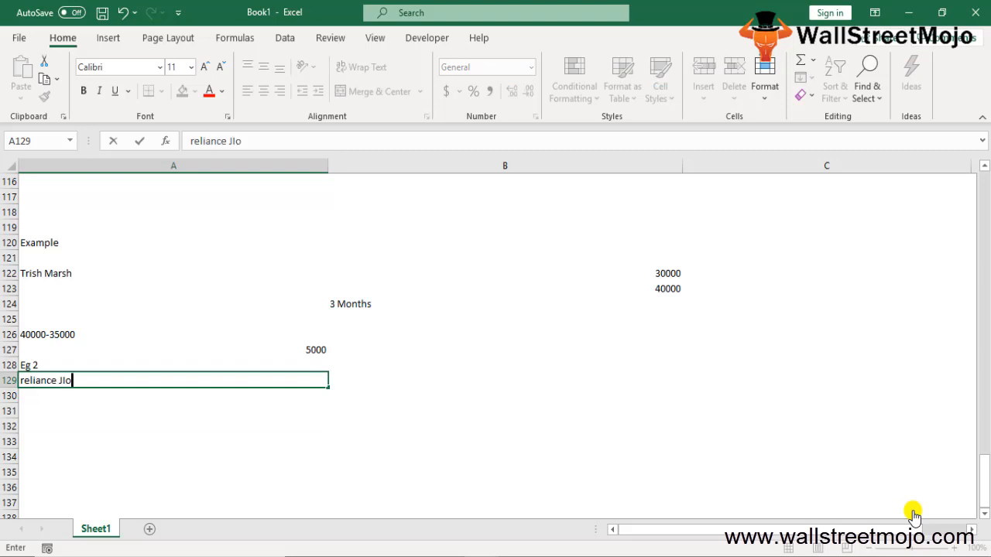
key("enter")
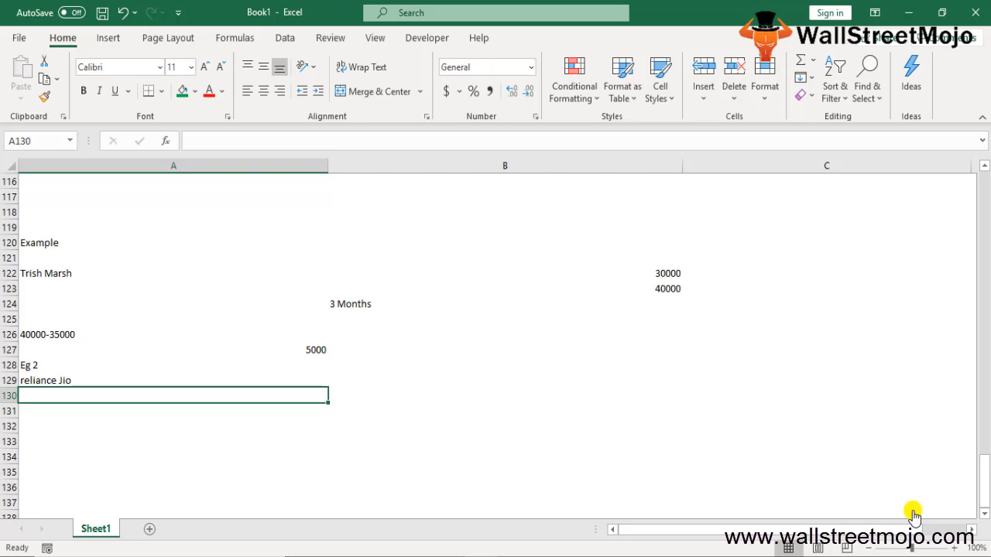
type("5th septemeber 2016")
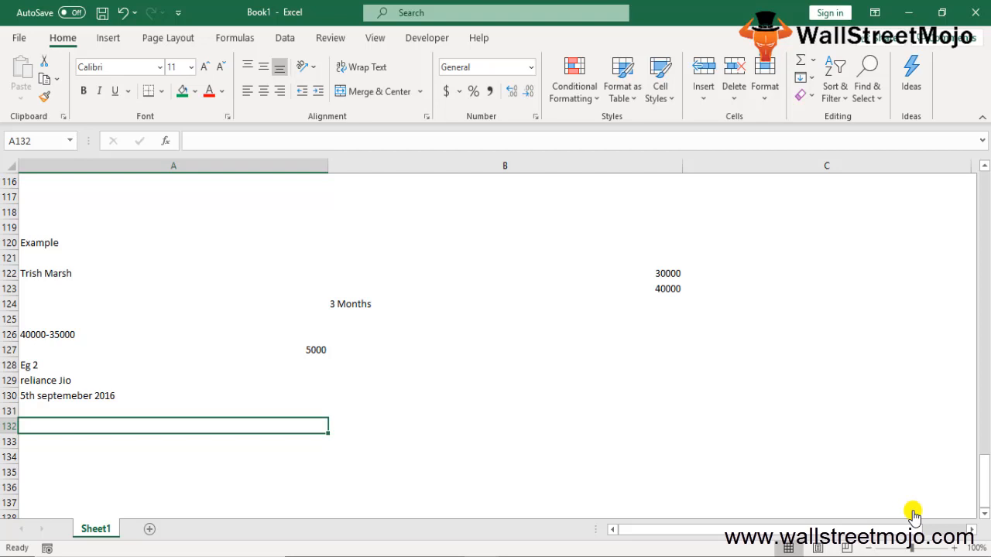
type("72 Million")
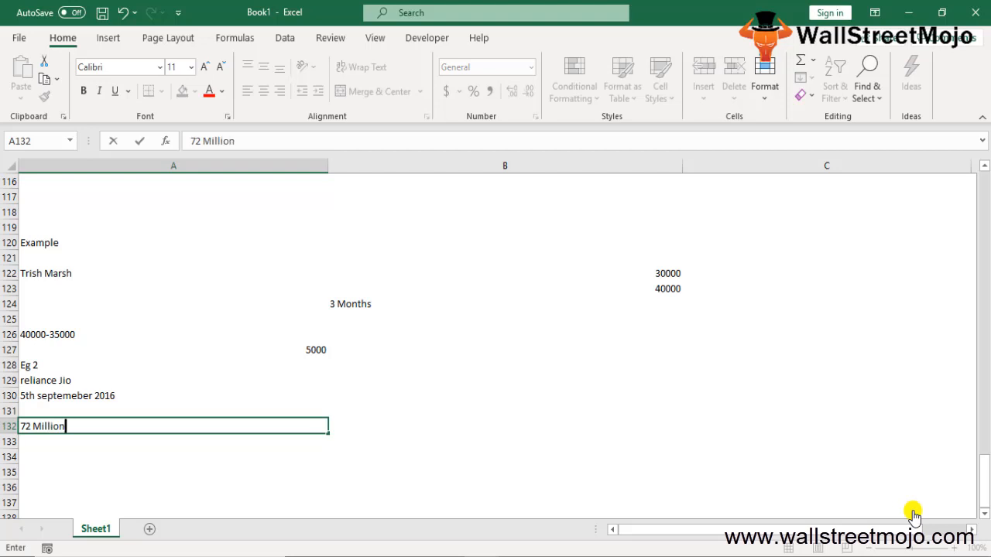
key("enter")
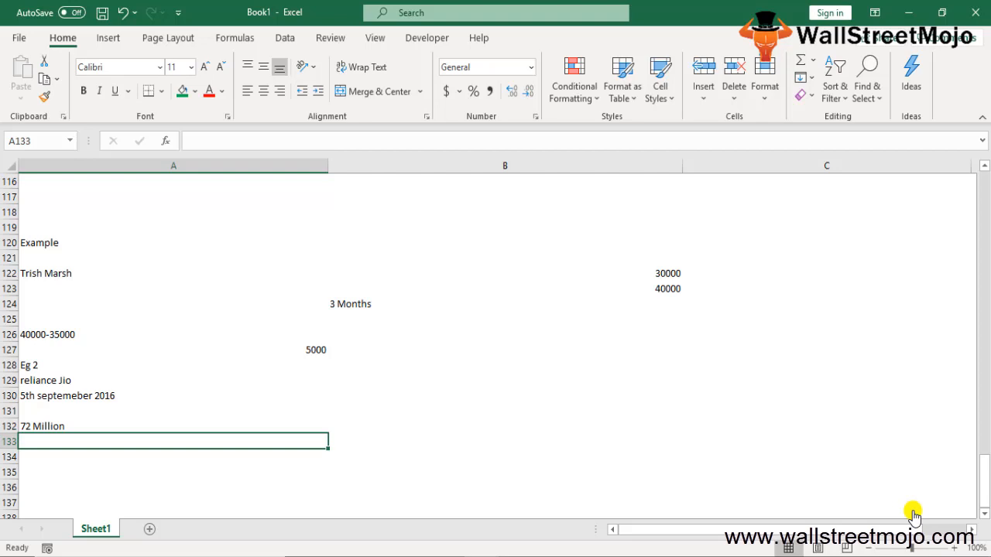
Step: Add "Freeibes", $800 and "72 million" to complete the Jio example
type("Freeib")
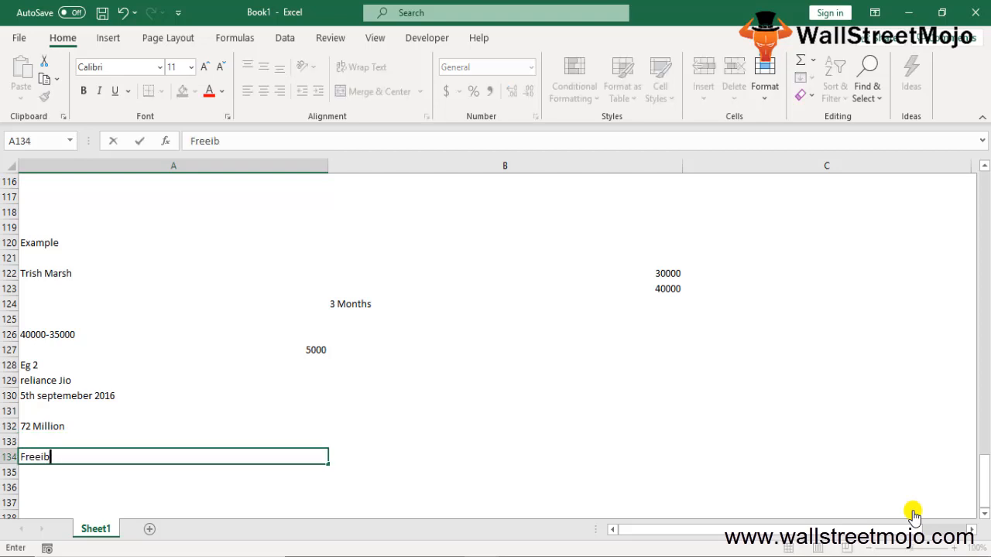
key("Enter")
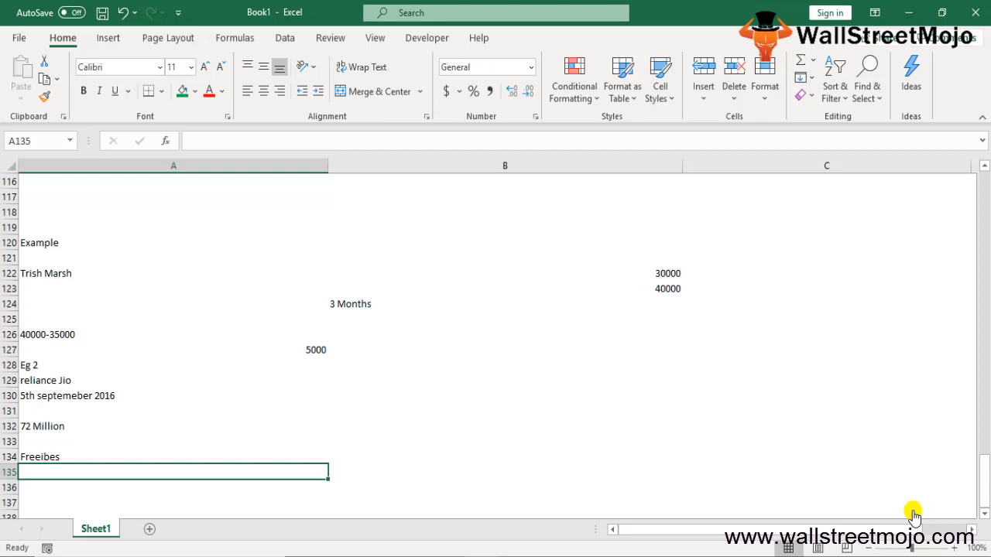
type("$800")
left_click(173, 487)
type("5400")
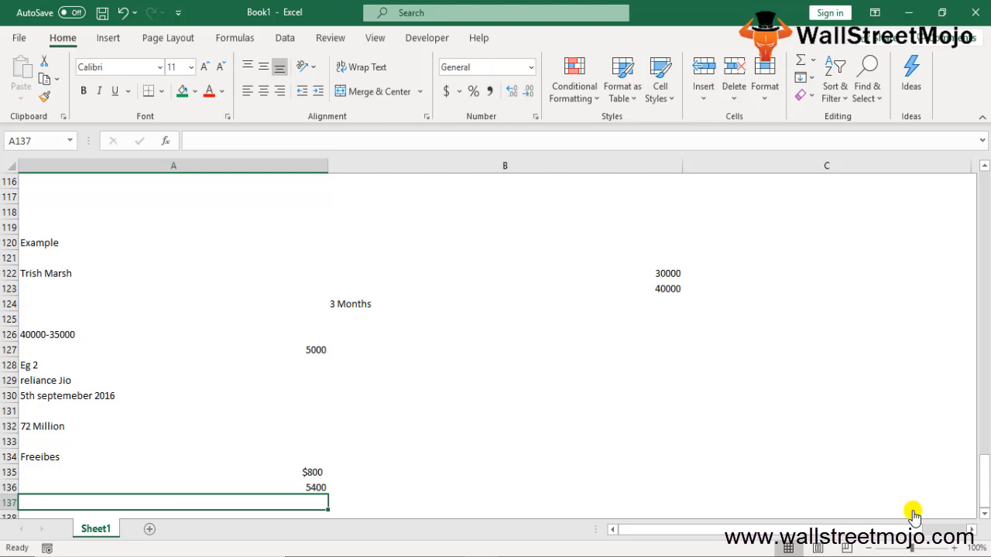
type("72 million")
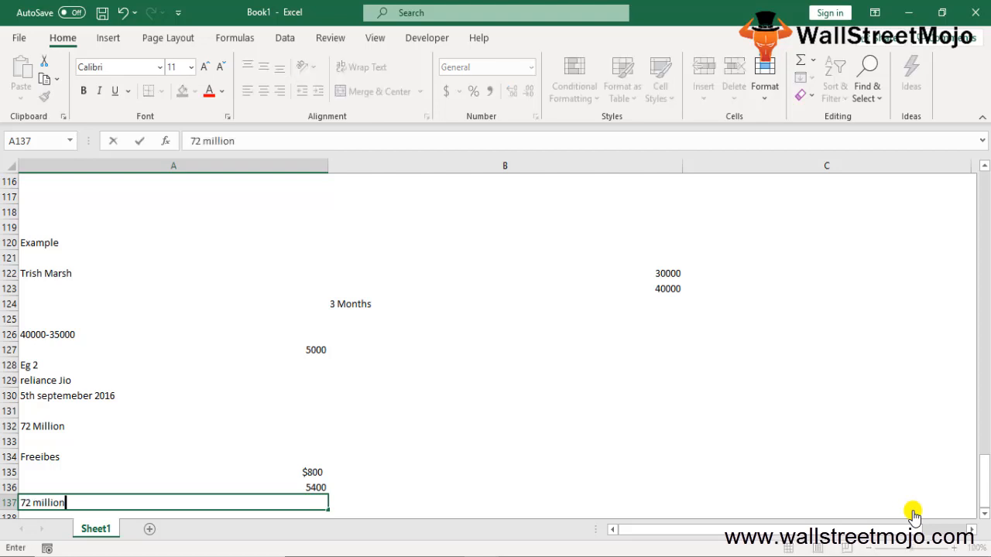
key("enter")
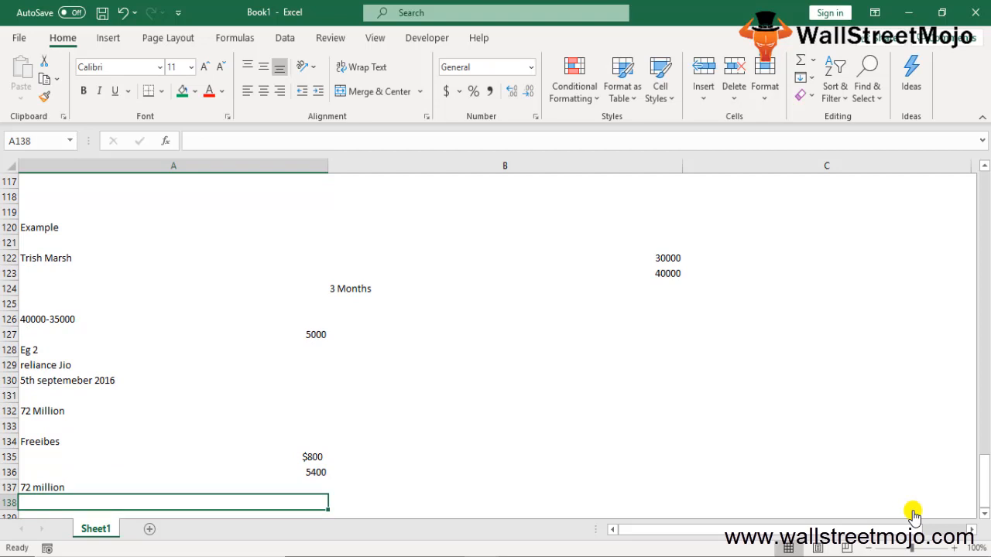
scroll("down", 3)
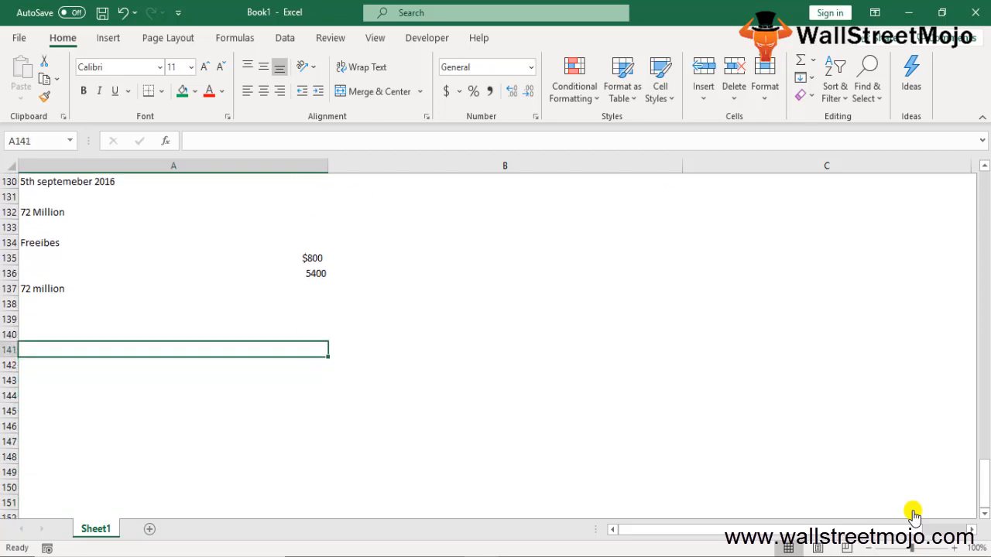
Step: Start Eg 3 "Paytm investment opp" with Berkshire and 500
type("Eg 3")
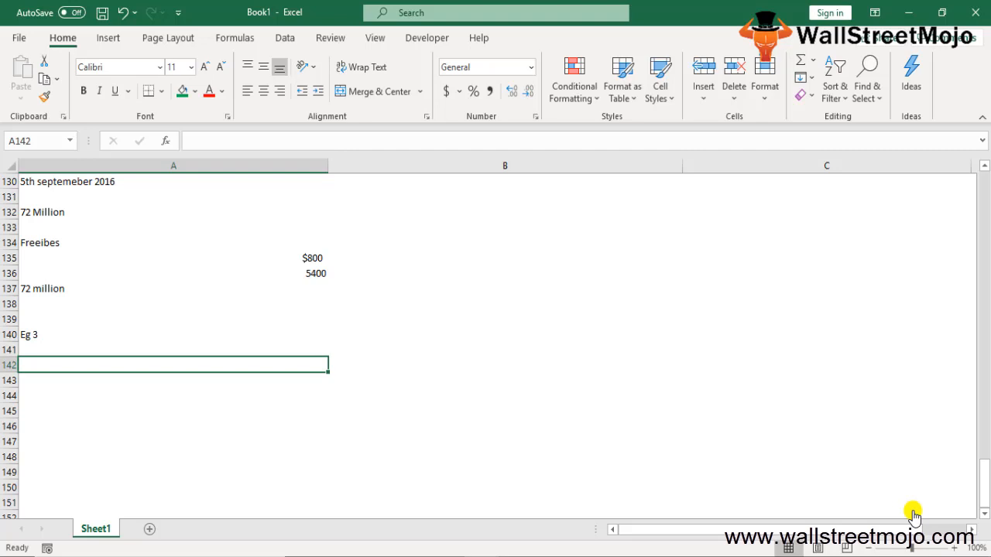
type("Paytm")
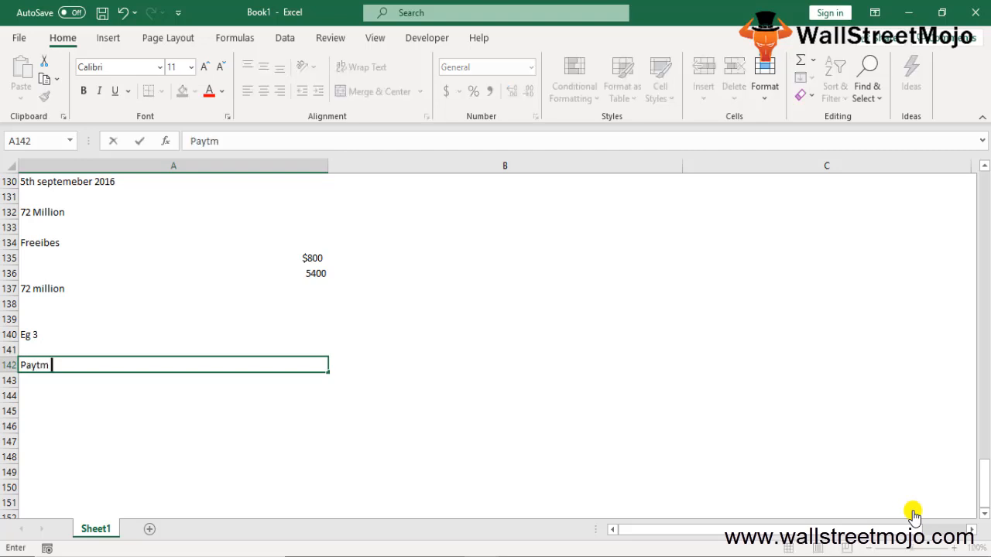
type("investment opp")
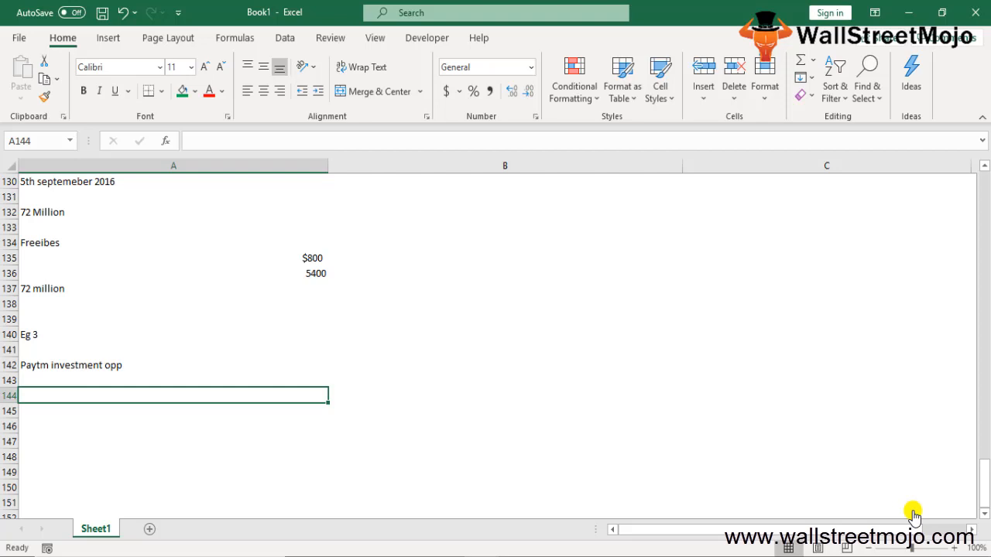
type("Berkshire")
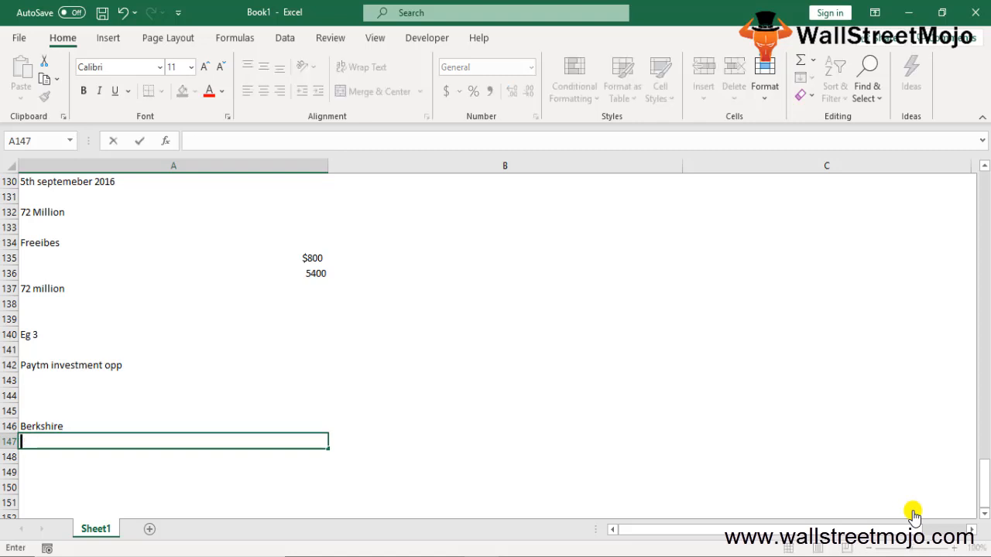
type("500")
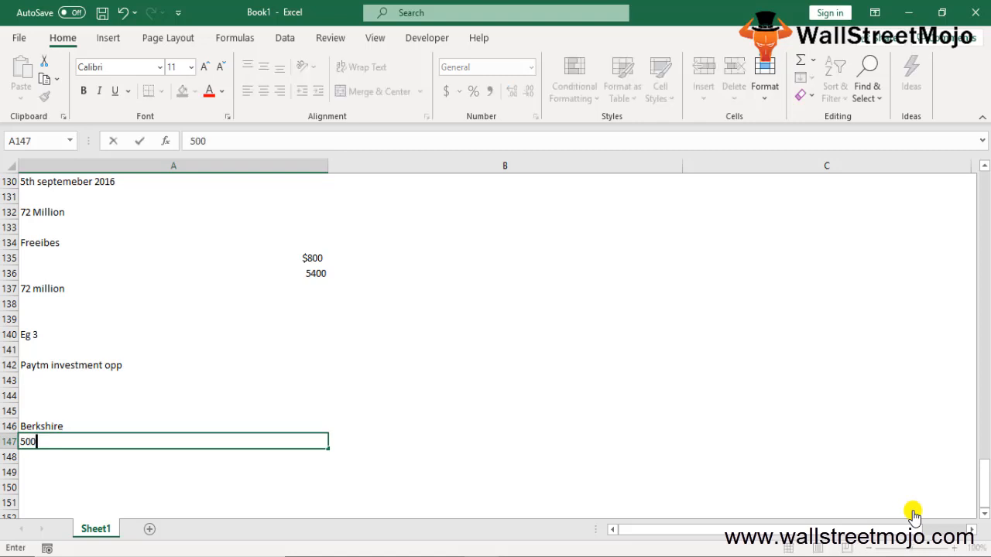
key("enter")
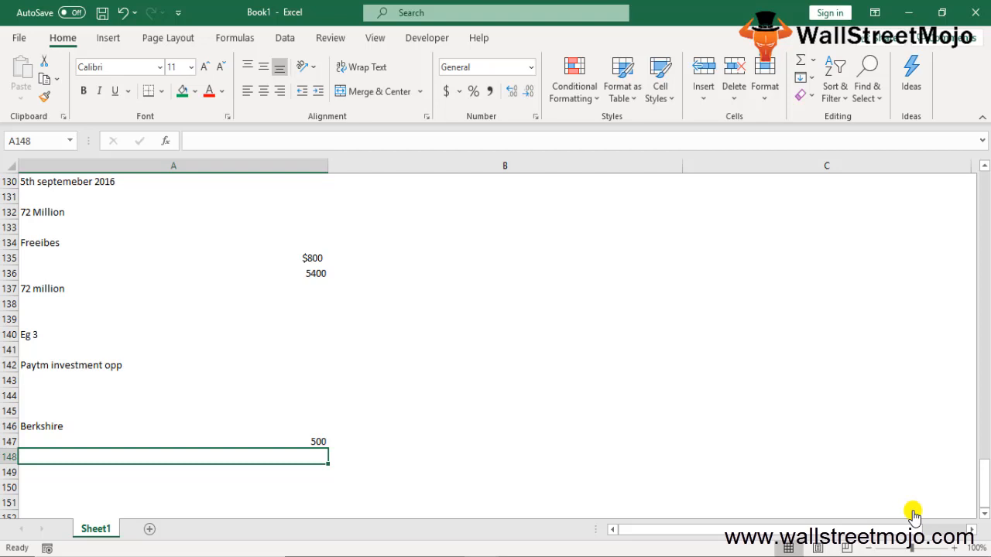
Step: Add the figures 3 to 4%, 356, 900, 829 Crorre and 1497 to the Berkshire example
type("3 to 4%")
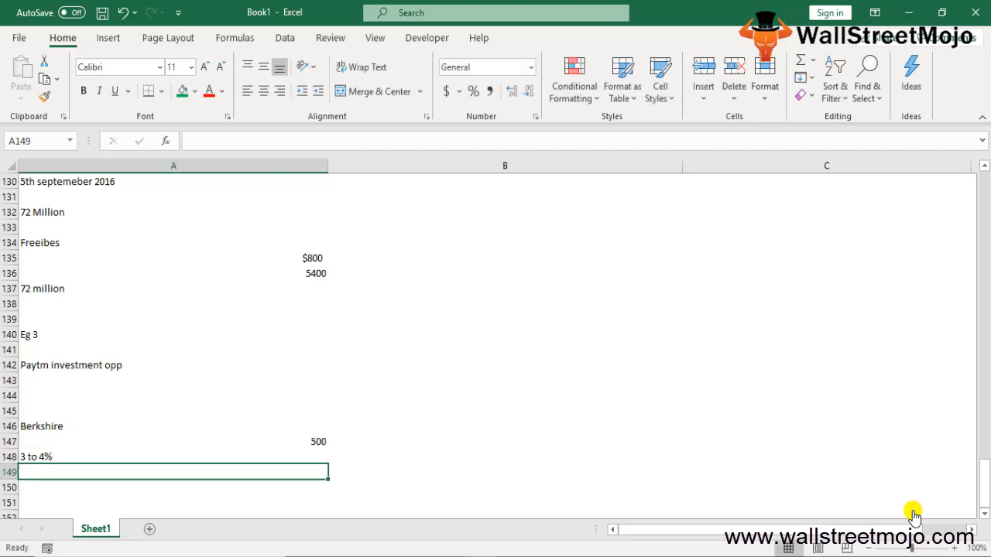
type("356")
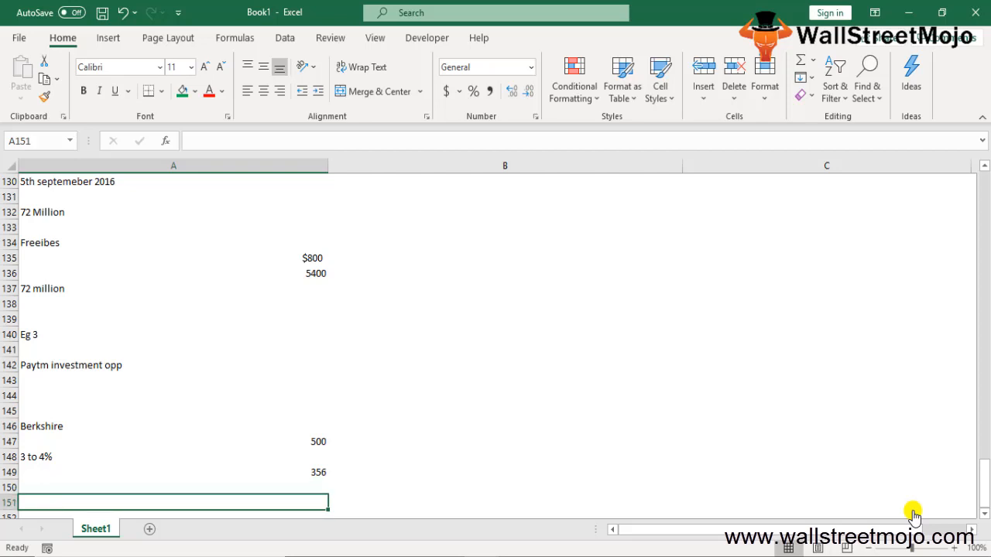
type("900")
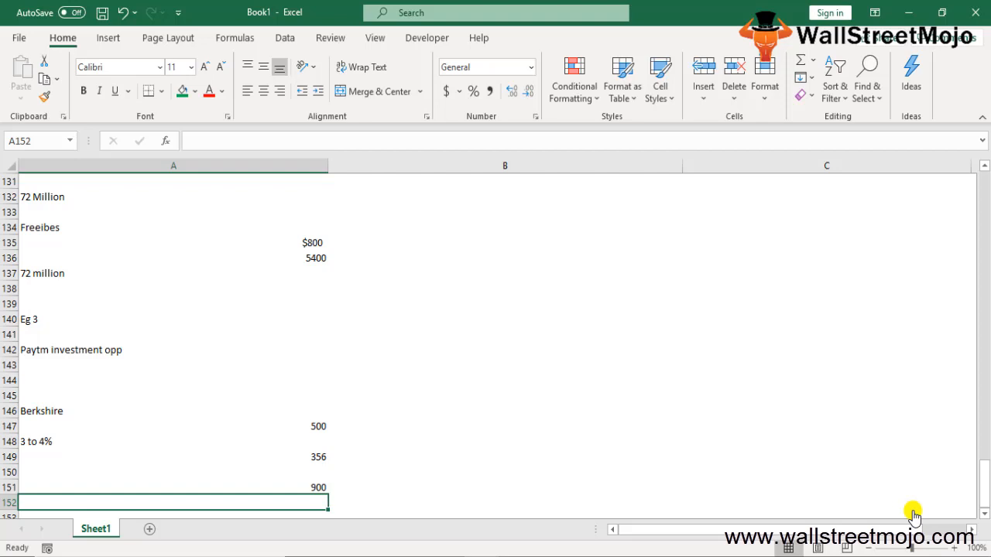
type("829 Crorre")
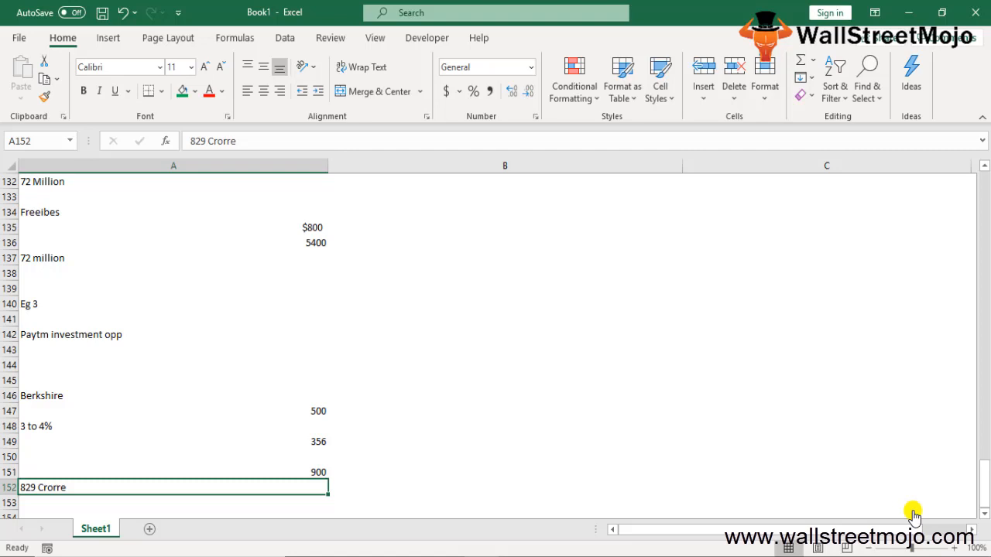
type("1497")
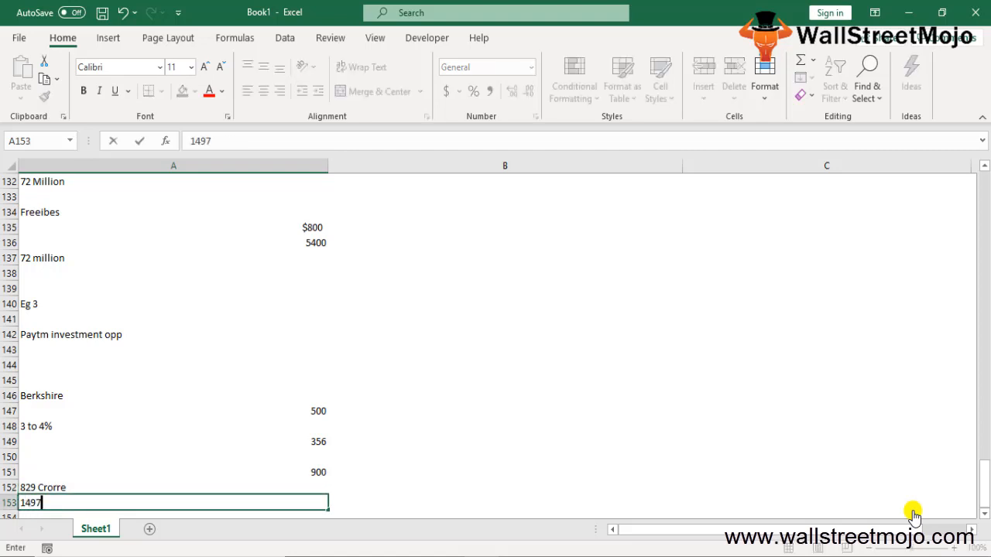
key("enter")
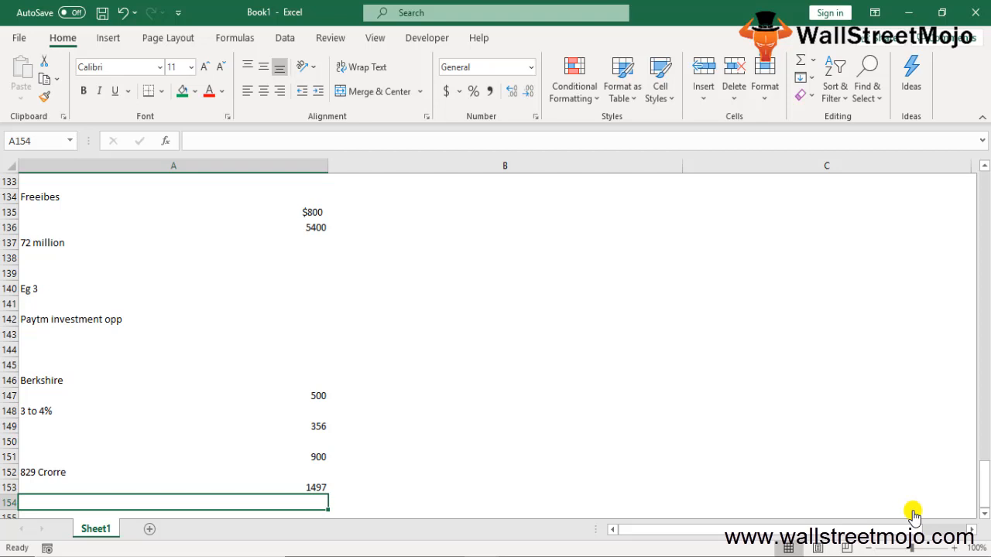
Step: Enter 25000 at the bottom of the Berkshire example
scroll("down", 3)
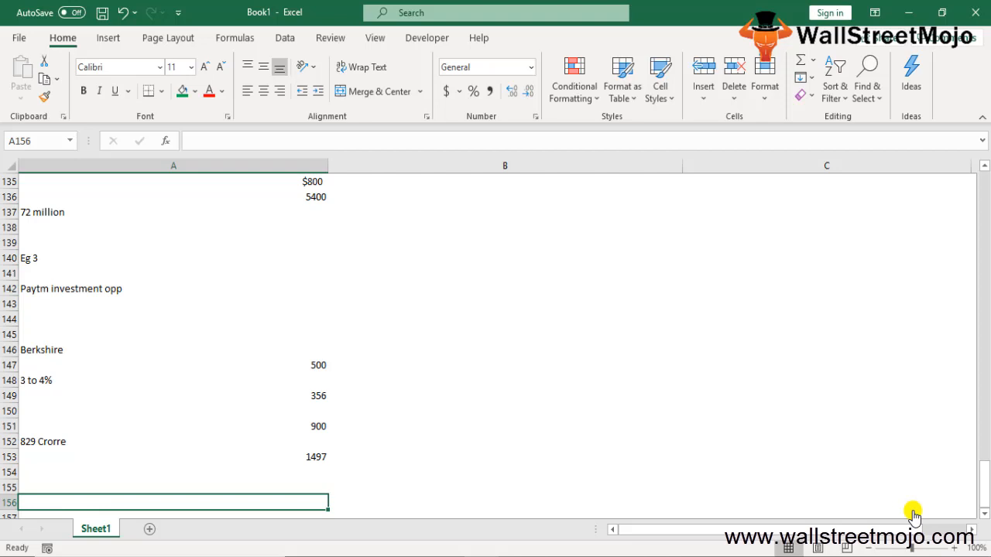
type("25000")
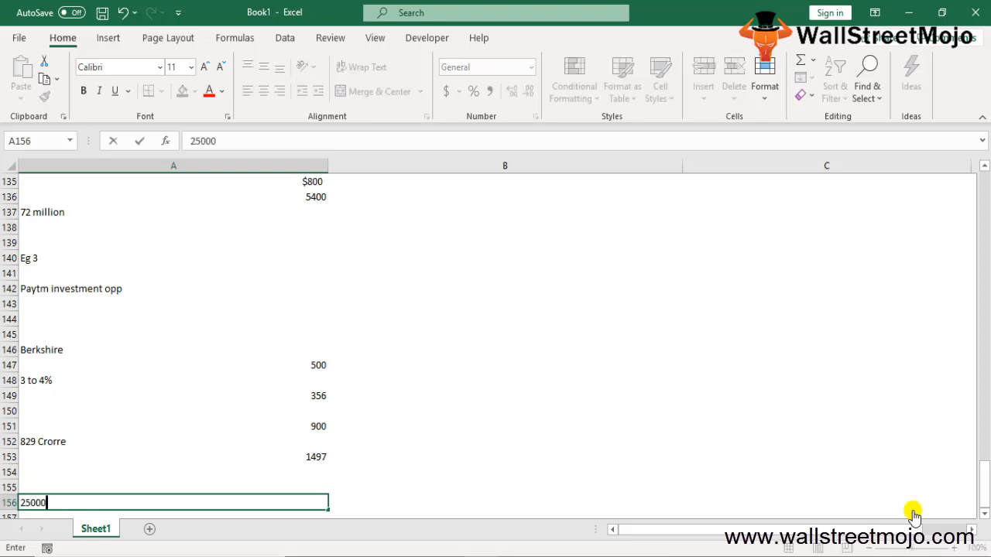
key("Backspace")
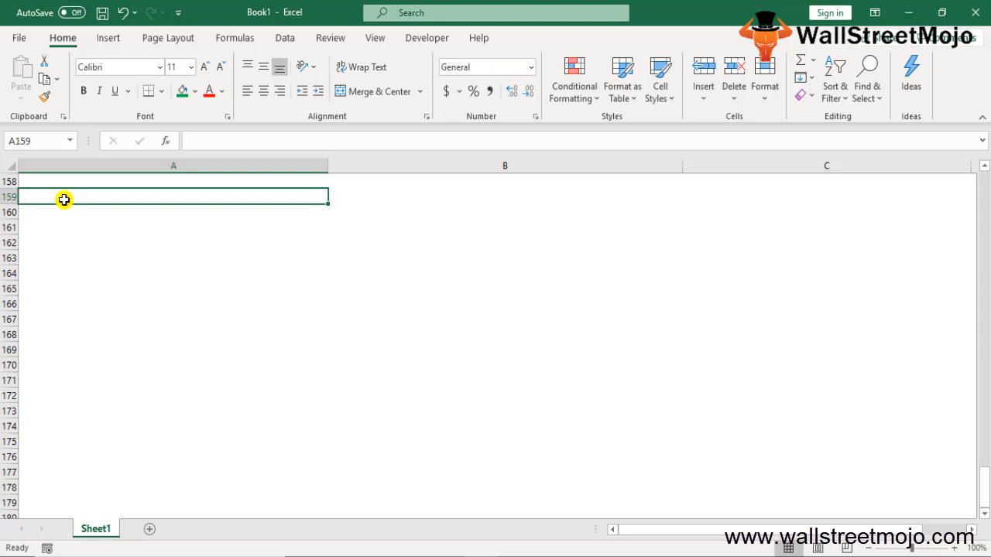
Step: Add a "Use" heading with uses 1. Value of something and 2. Time Social
type("Yse")
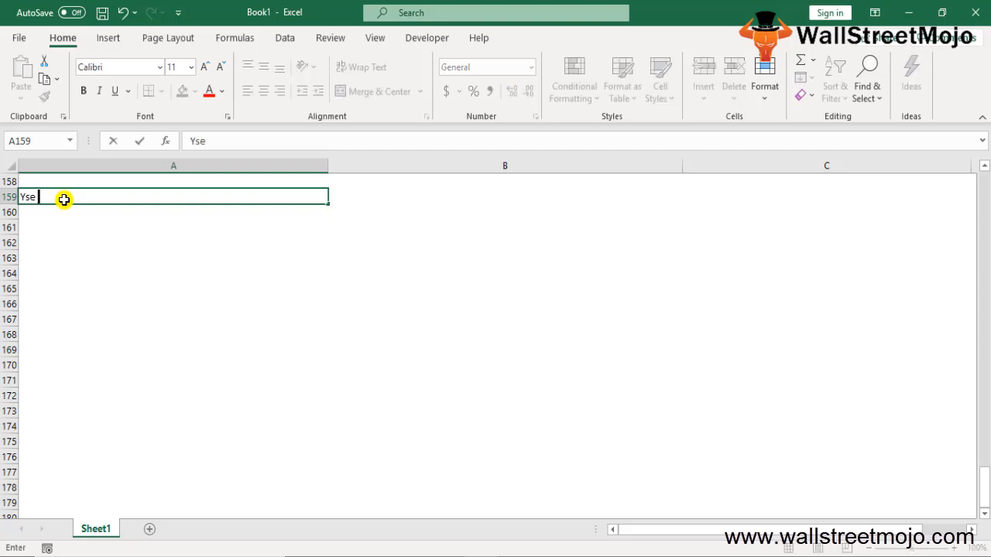
type("Use")
left_click(173, 212)
type("1.")
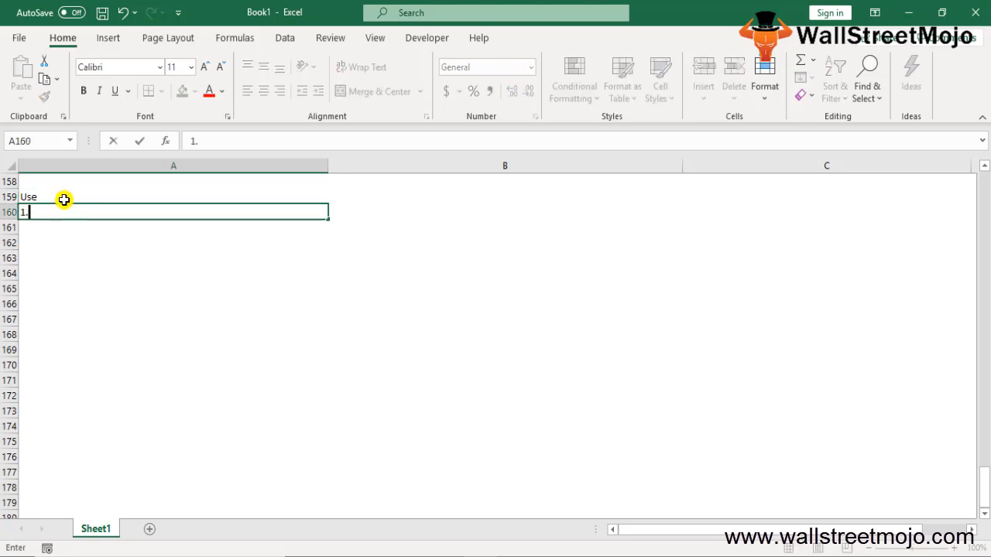
type("Value of something")
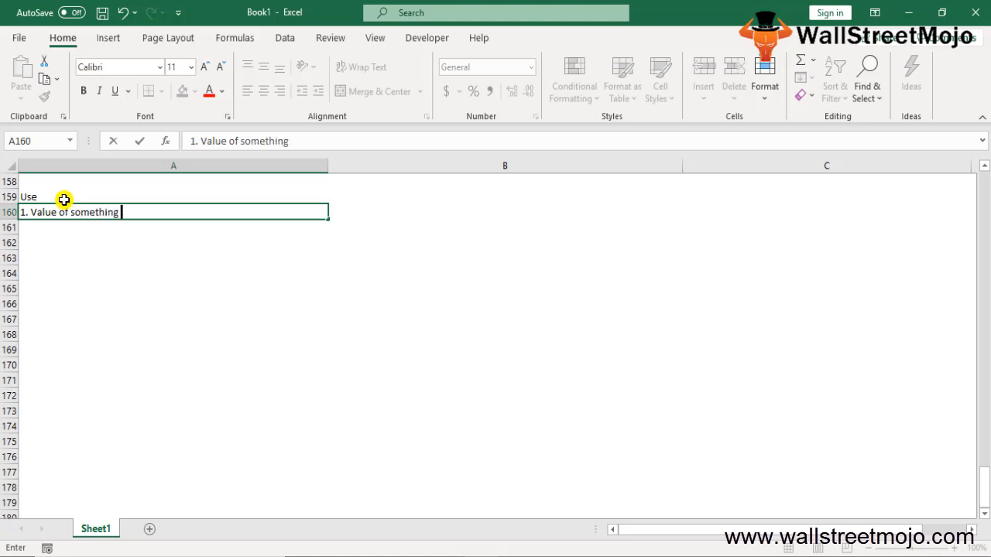
key("enter")
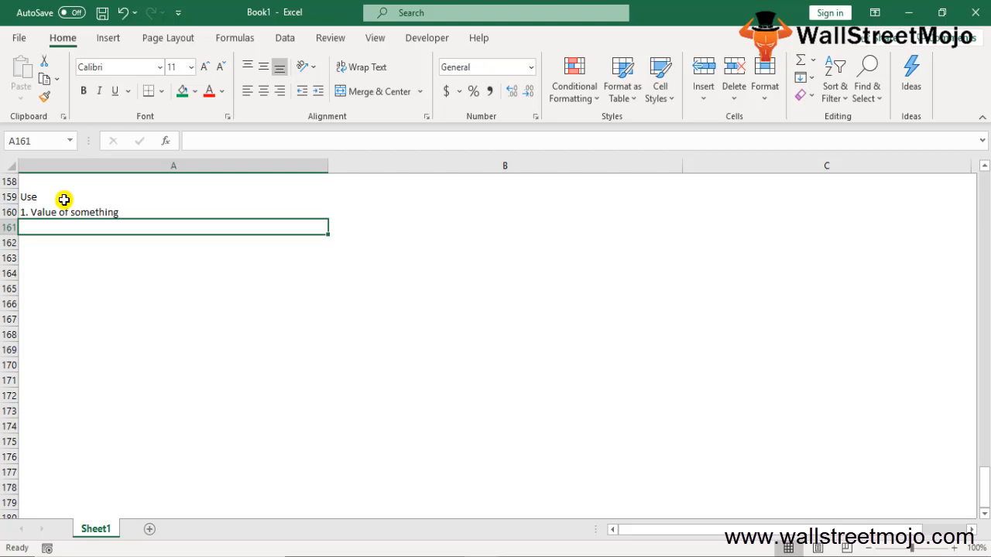
type("2.")
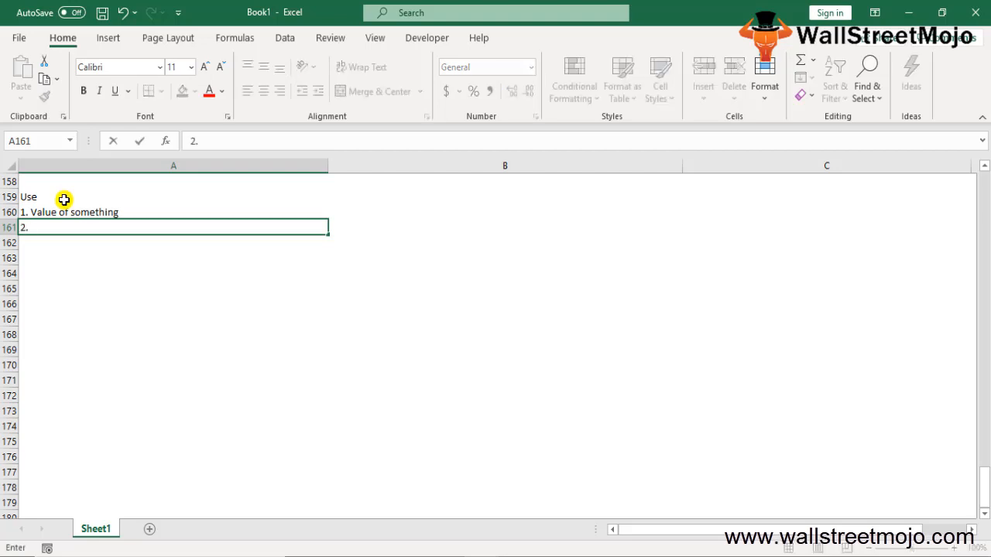
type("Ri")
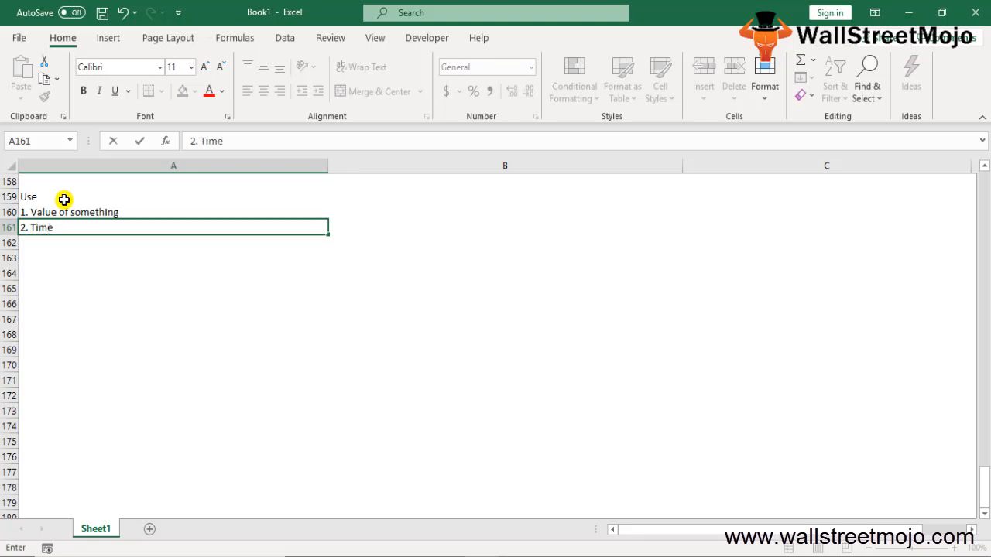
type("Social")
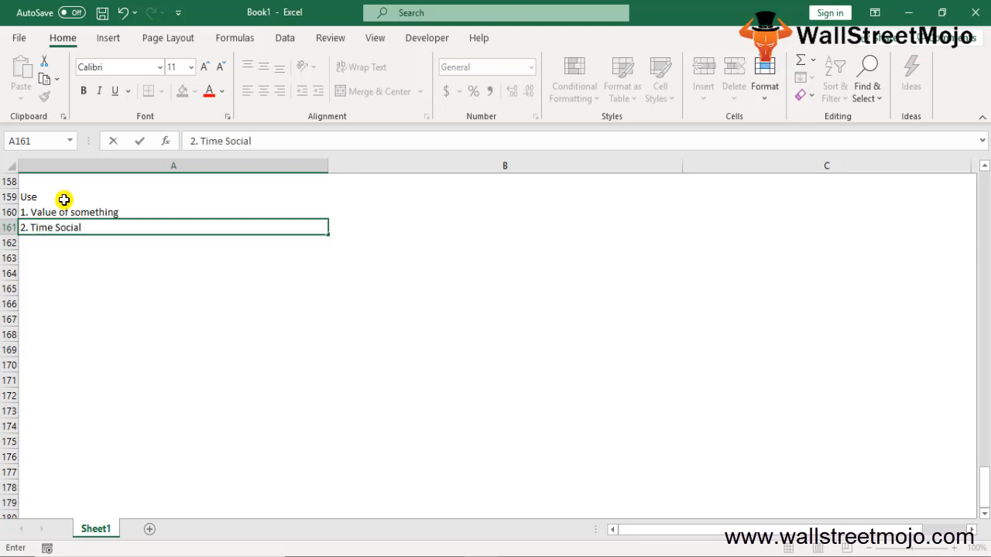
key("enter")
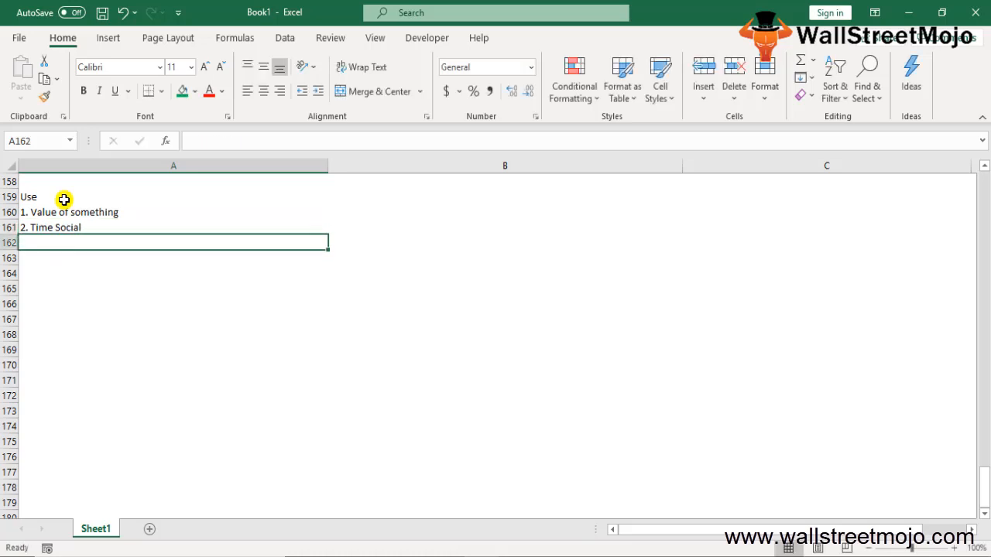
Step: Add uses 3. Overwhelamed and 4. 4 years 4year of salary
type("3.")
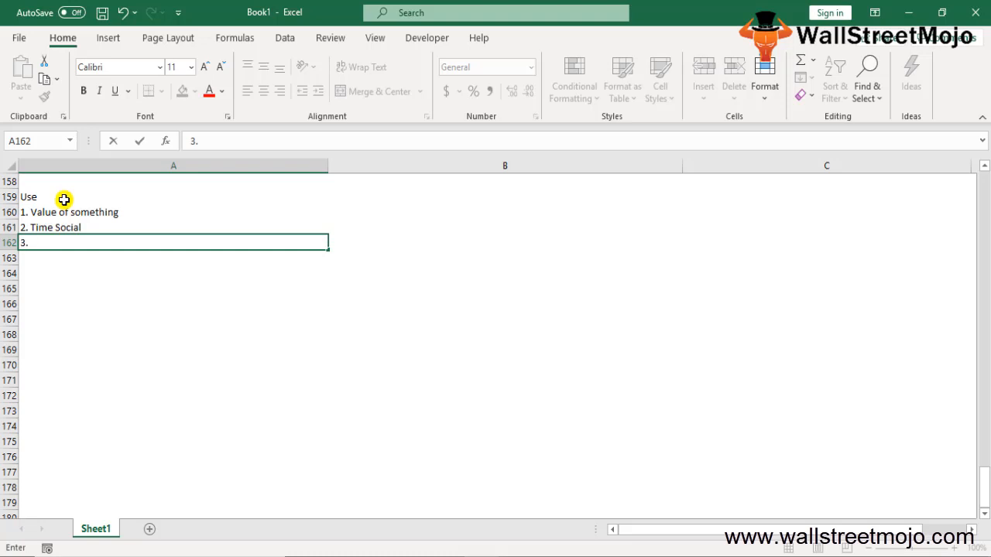
type("Over")
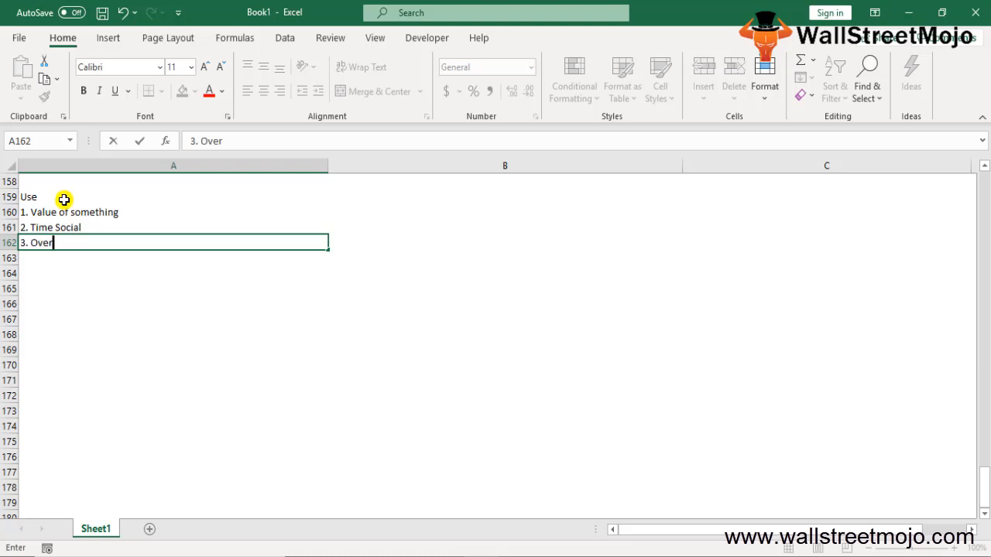
type("whelamed")
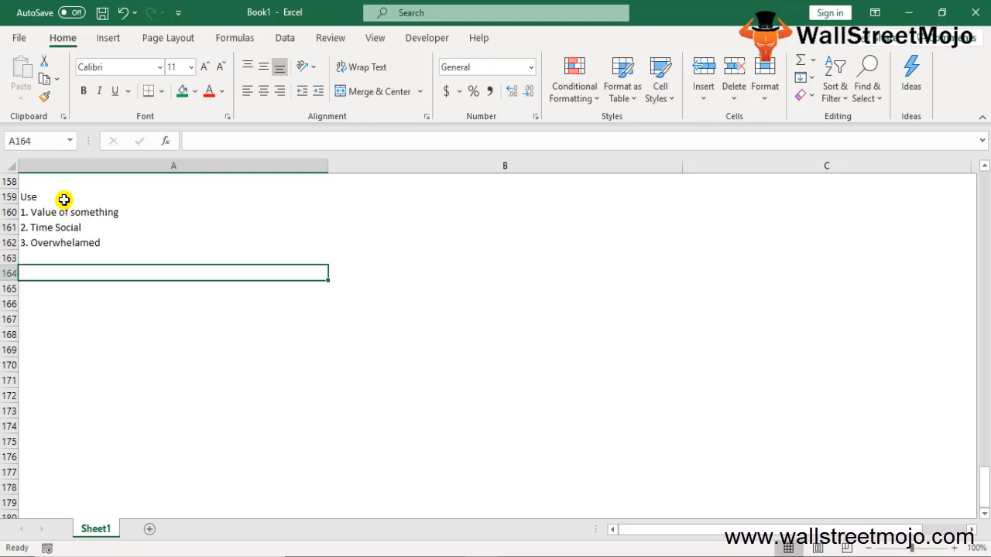
type("4.")
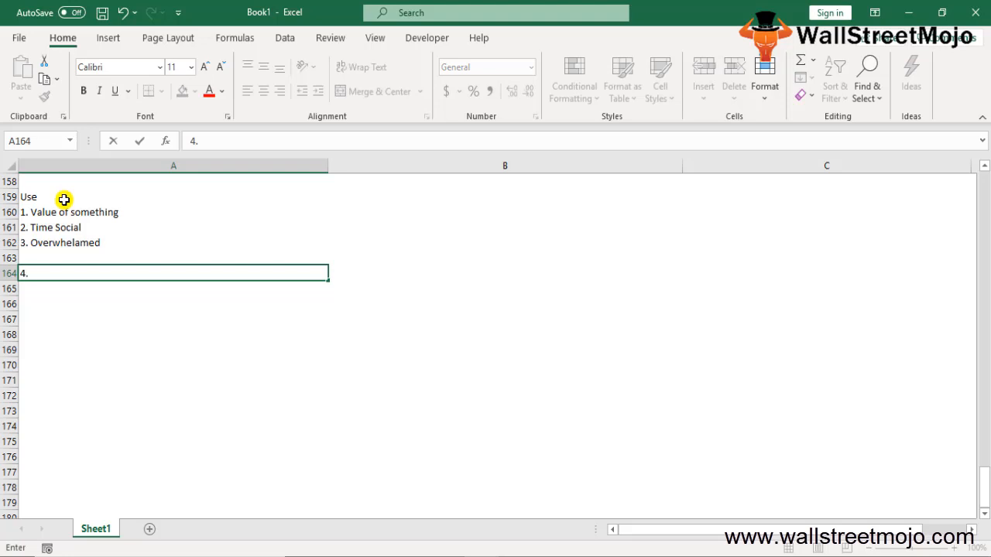
type("4")
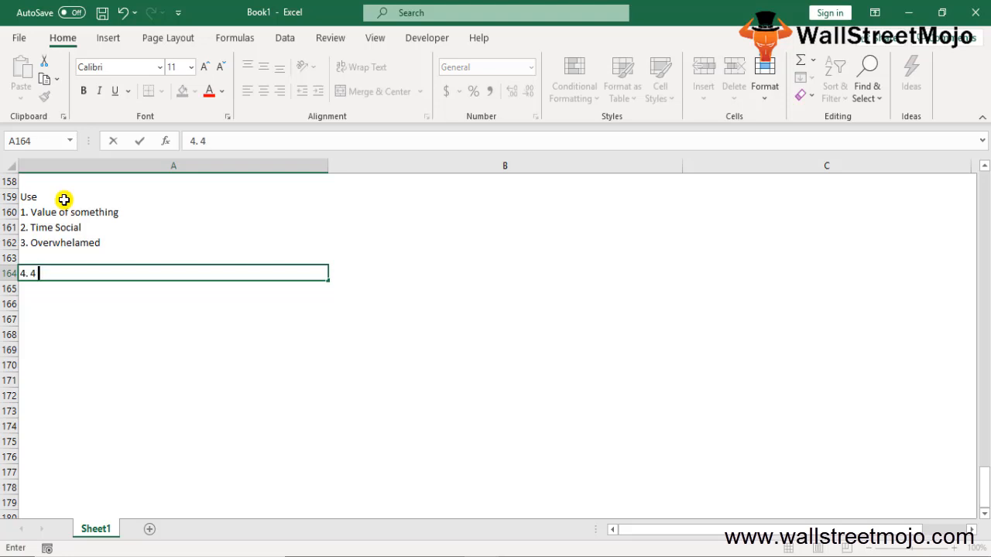
type("yers")
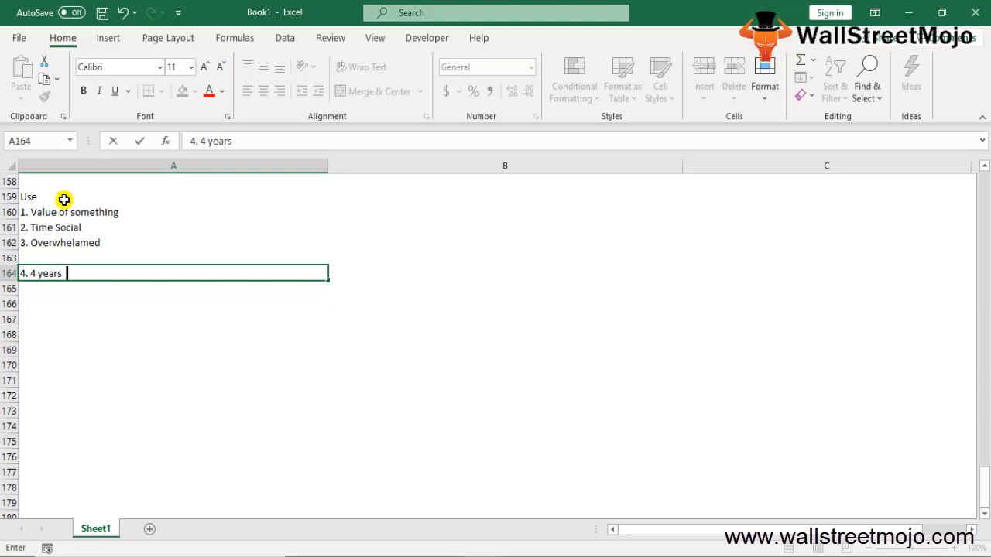
type("4year os")
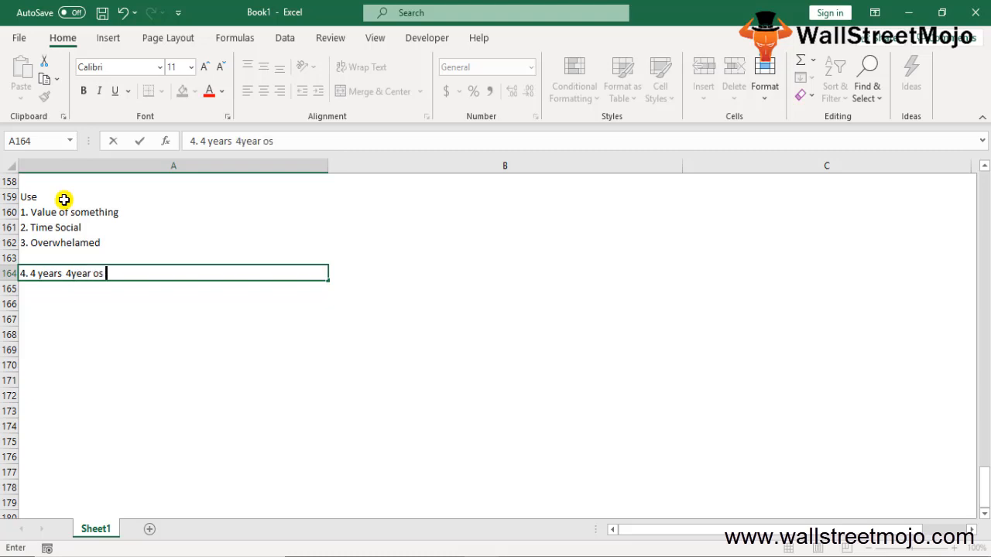
type("of sal")
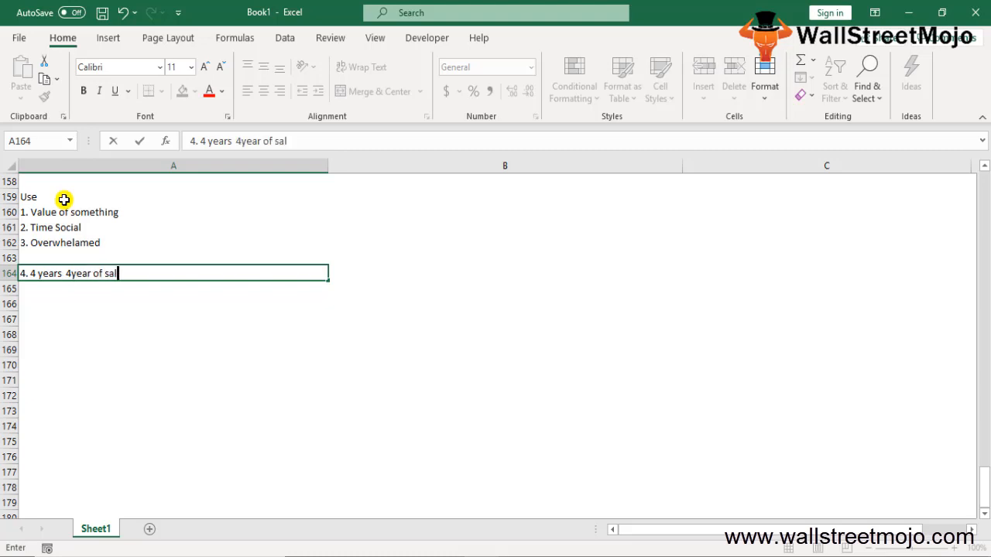
type("ary")
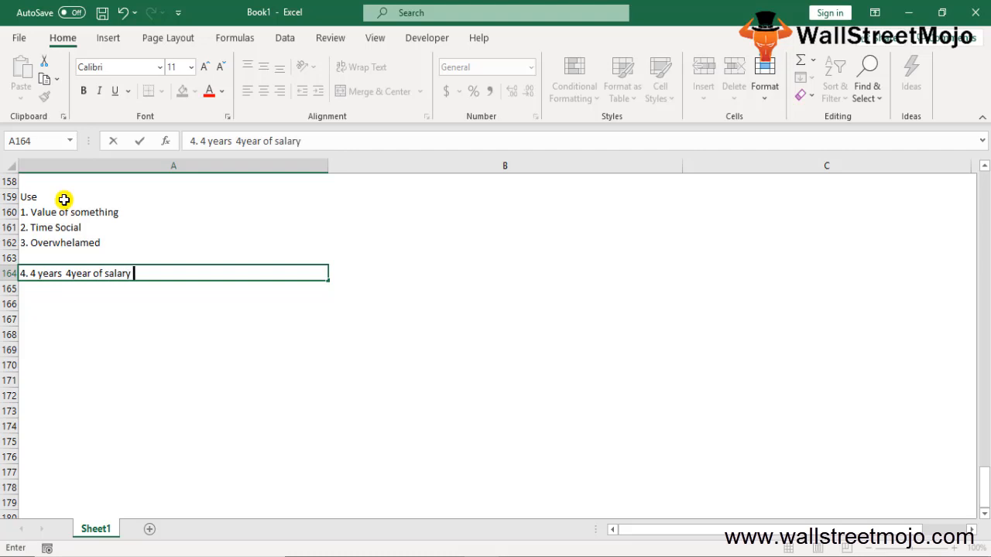
key("enter")
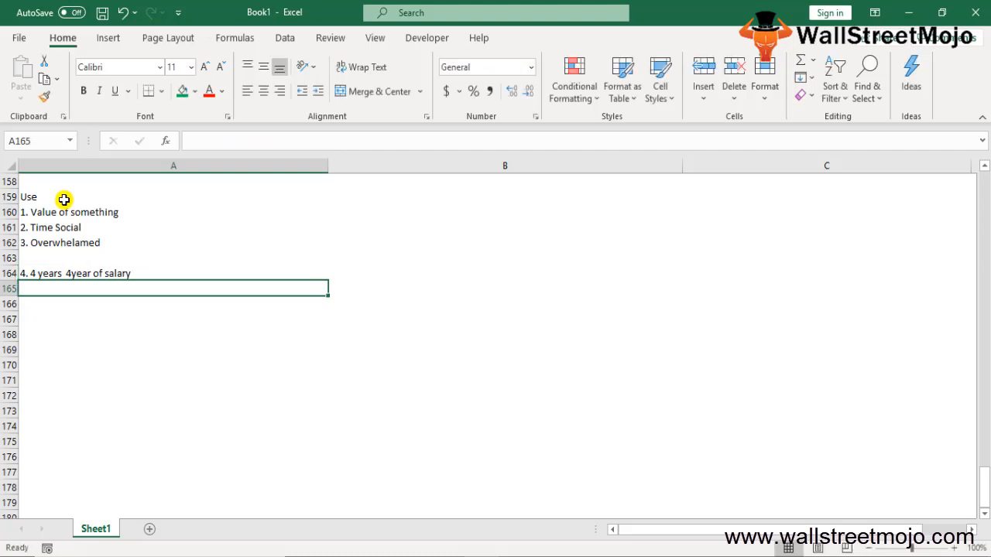
Step: Start list entry 5 and enter 50 in the row beneath it
type("5.")
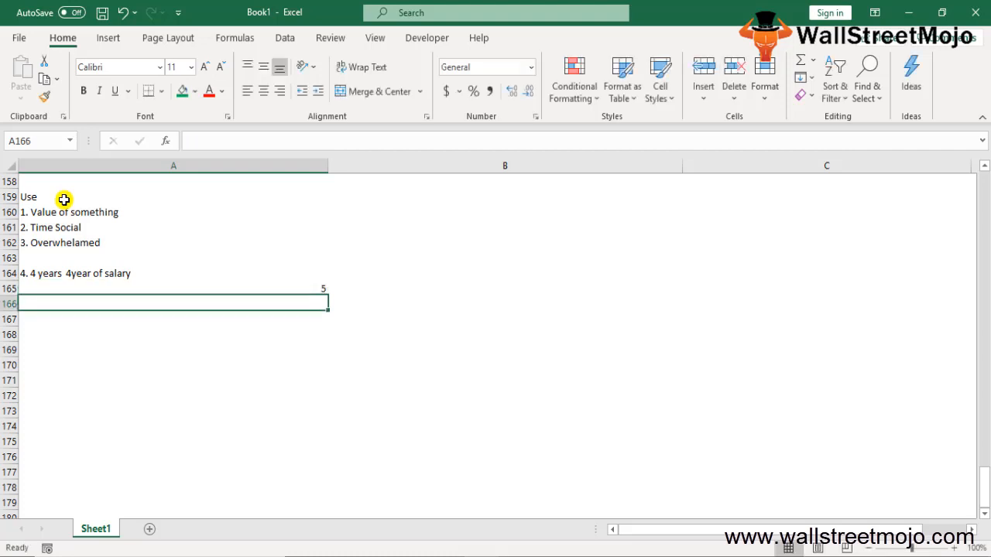
type("50")
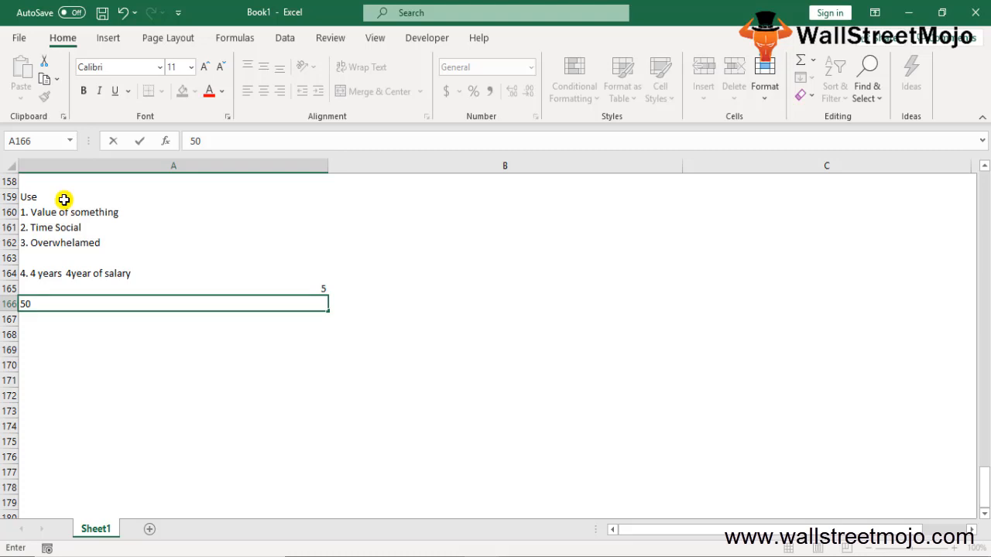
mouse_move(316, 341)
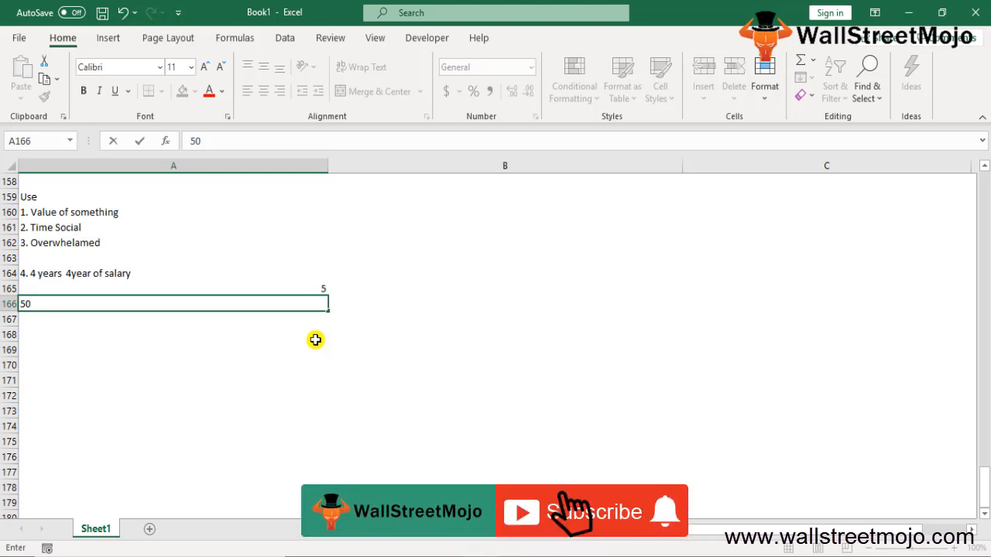
left_click(591, 511)
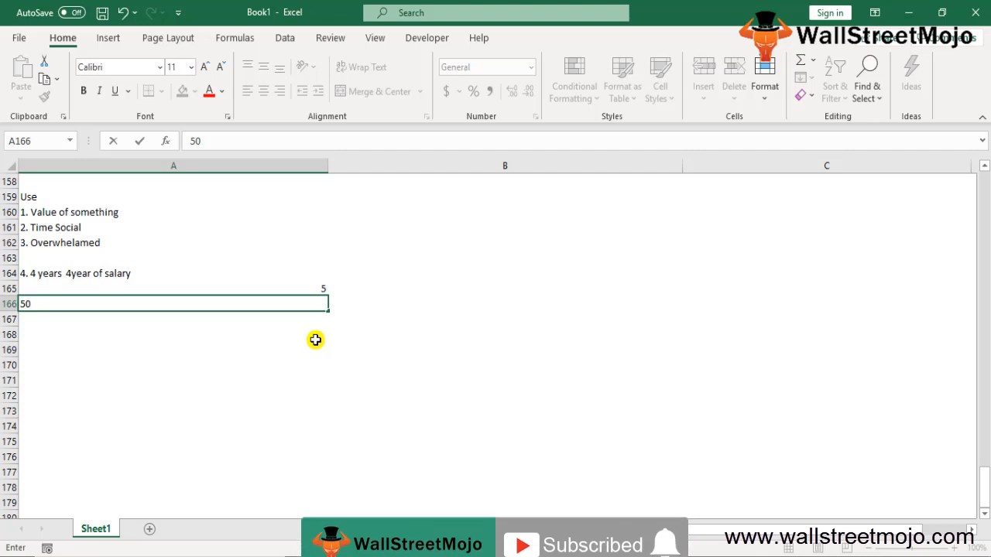